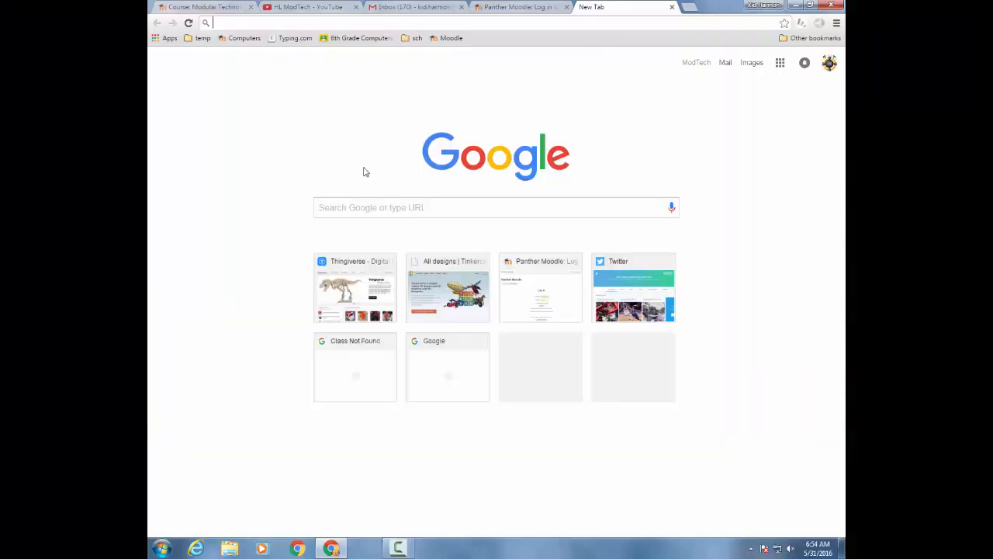
# Search Google for 'tinkercad' and open the Tinkercad site to reach the All designs page.
pyautogui.click(497, 208)
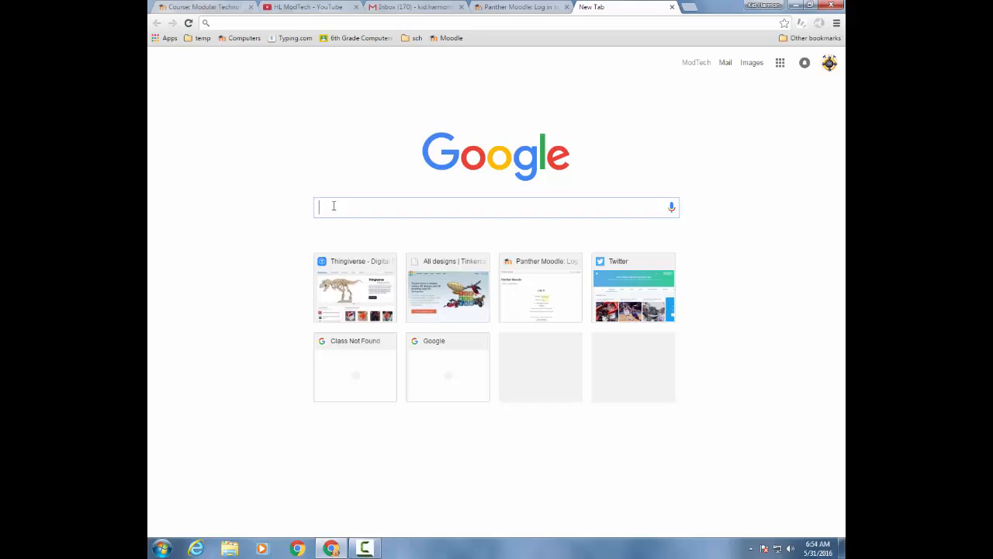
pyautogui.write('tub')
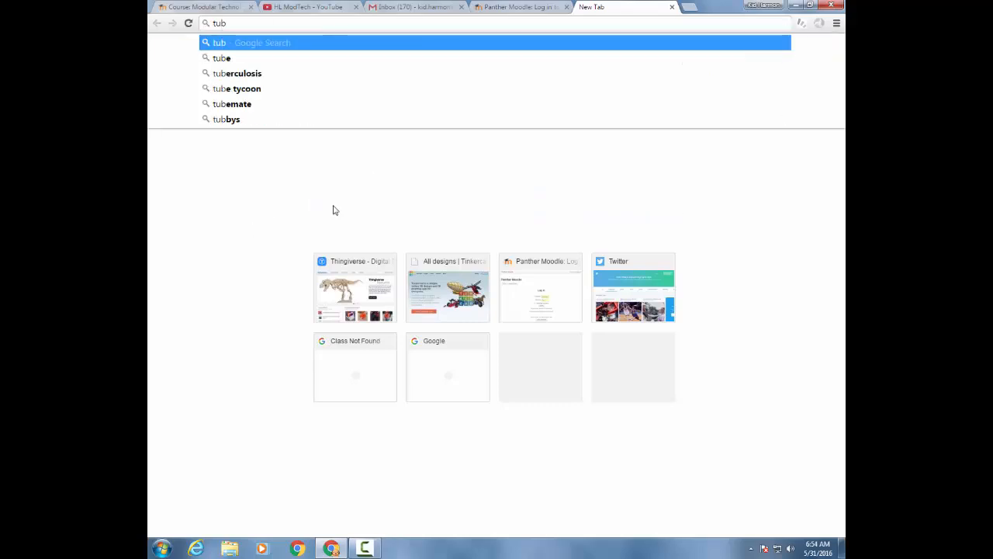
pyautogui.write('tinkercad')
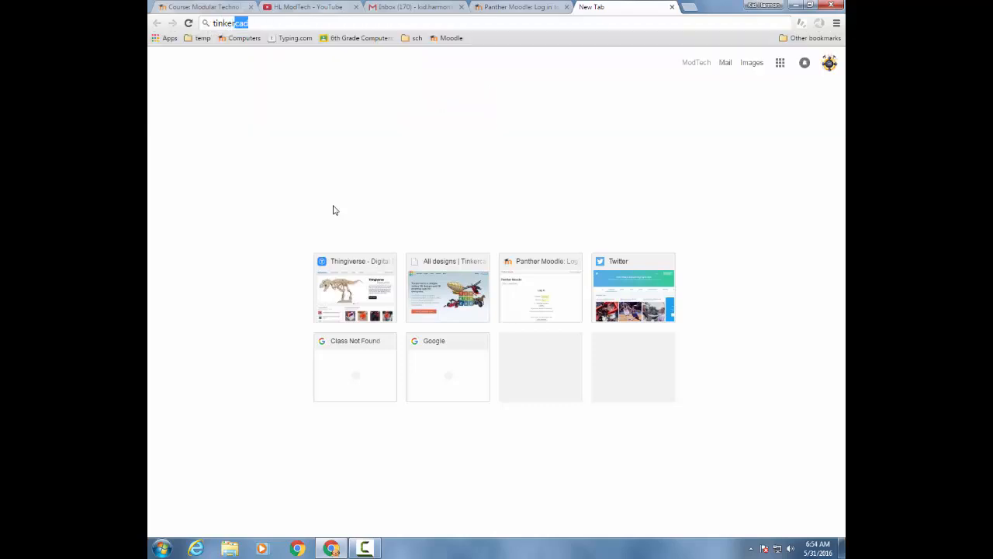
pyautogui.press('Return')
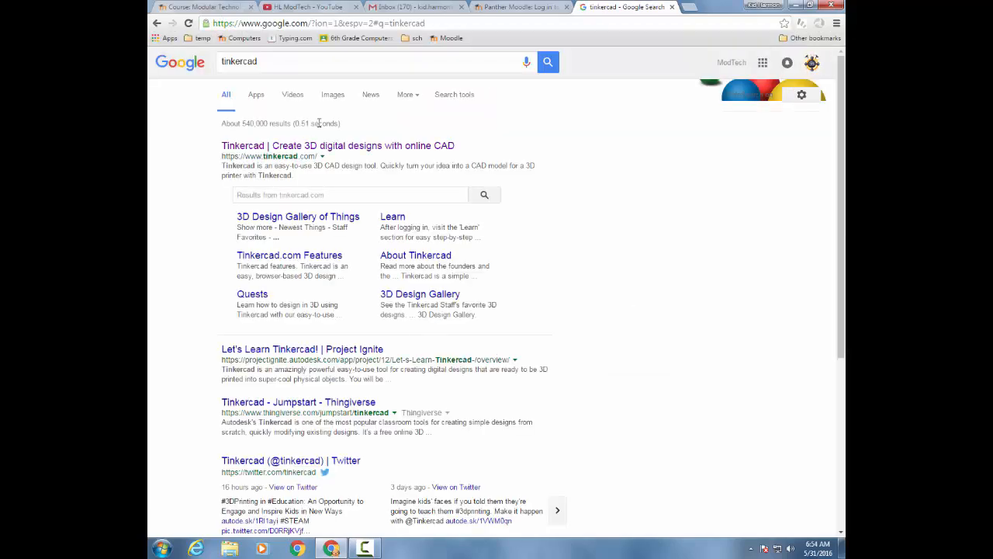
pyautogui.click(339, 146)
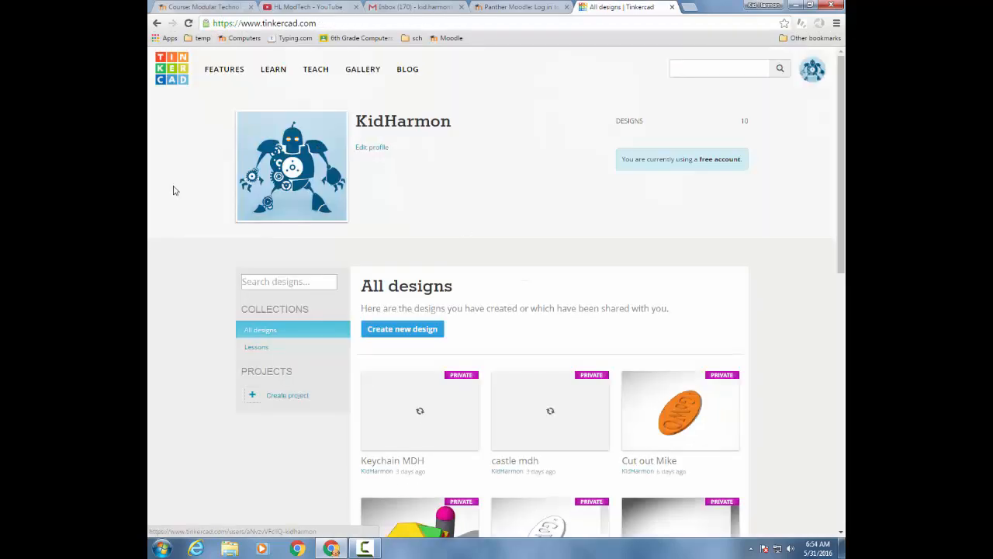
pyautogui.moveTo(235, 113)
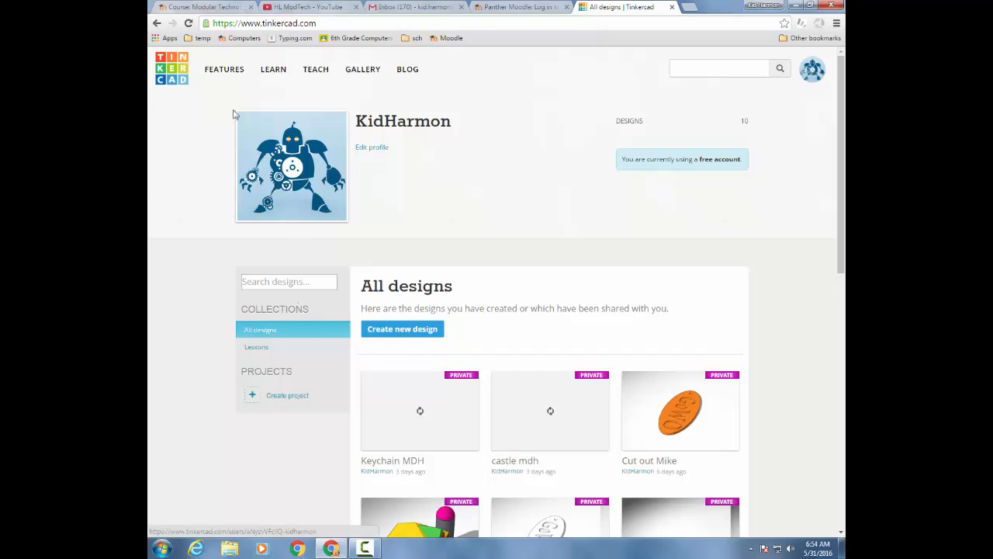
pyautogui.moveTo(413, 366)
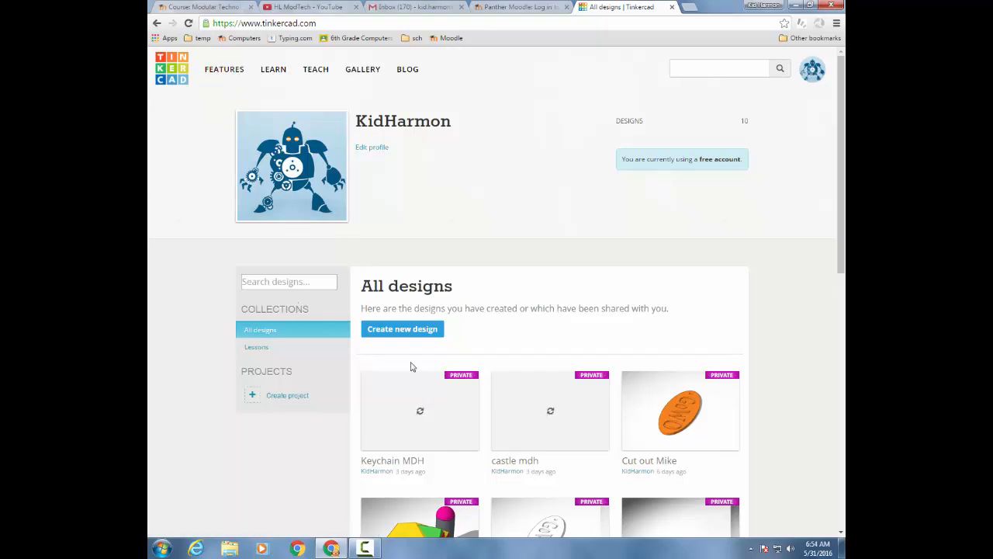
# Create a new design and bring up its properties via the Design menu.
pyautogui.click(402, 328)
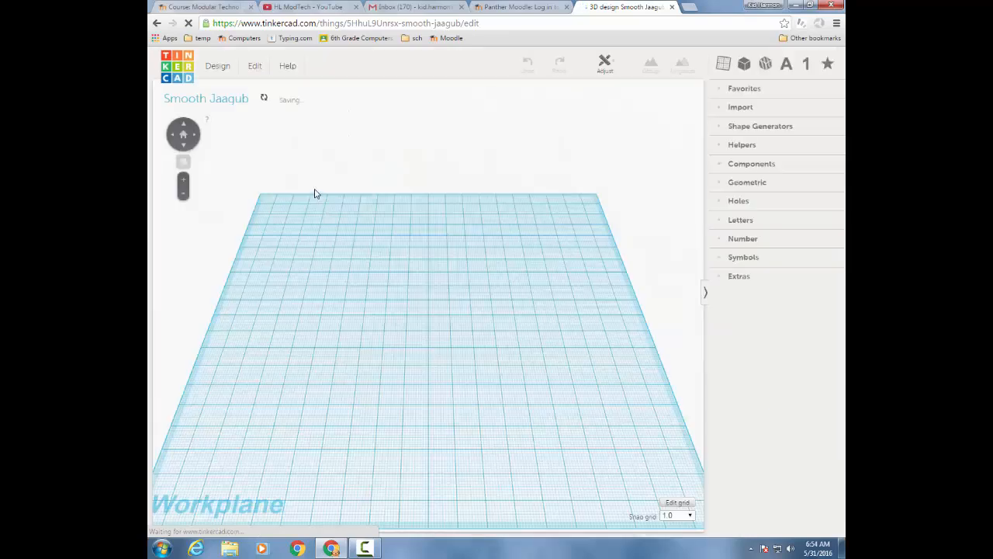
pyautogui.click(217, 65)
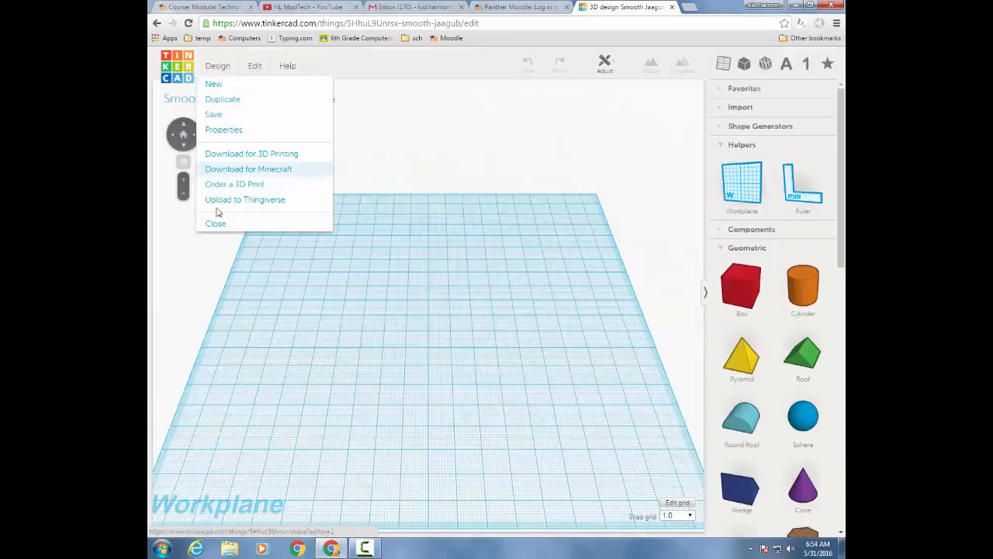
pyautogui.click(224, 130)
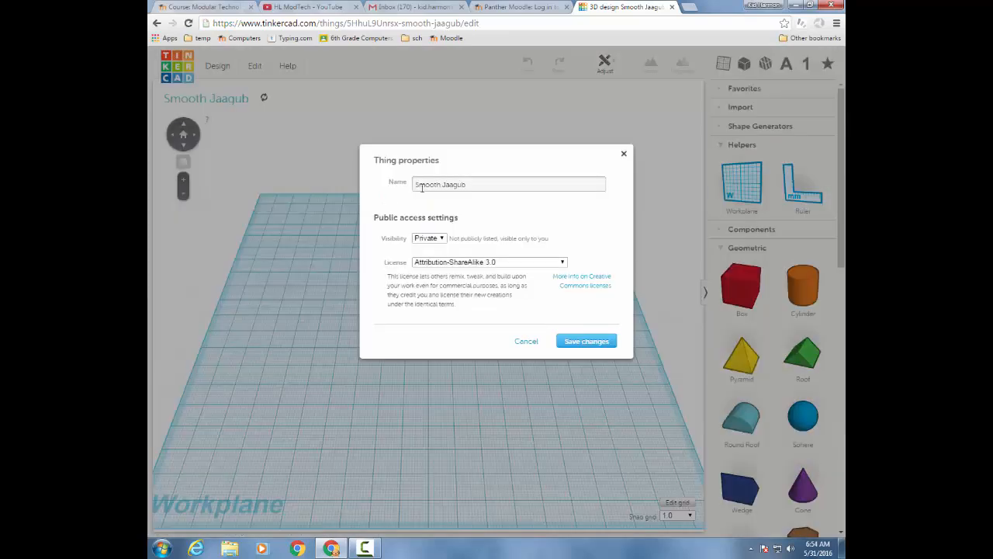
# Rename the design to 'Car MDH' and save the change.
pyautogui.tripleClick(509, 183)
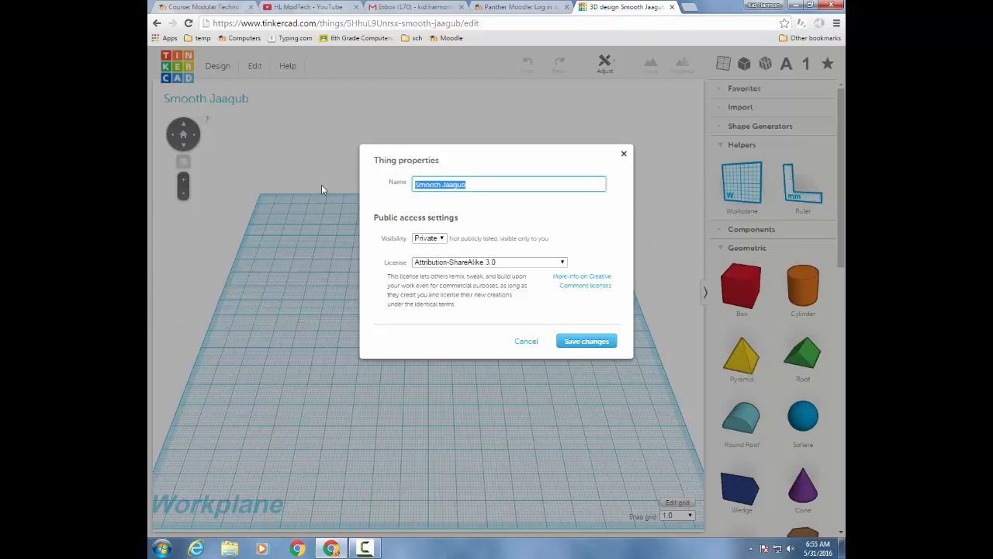
pyautogui.write('Car MDH')
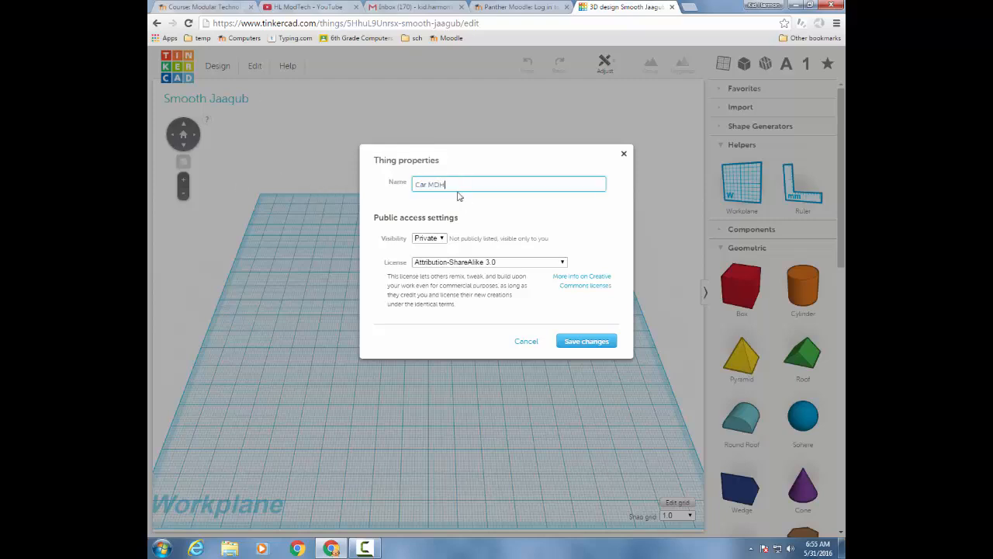
pyautogui.click(587, 341)
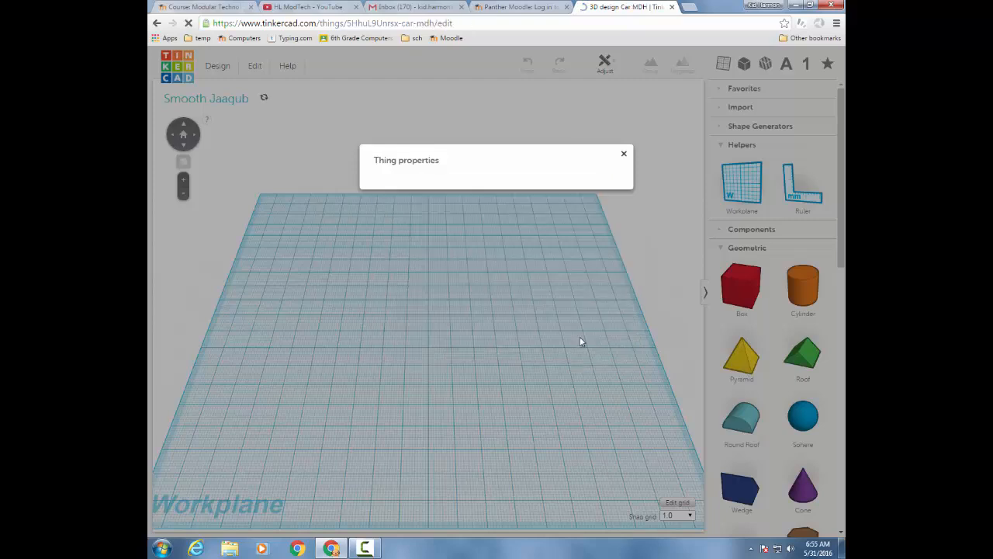
pyautogui.click(624, 153)
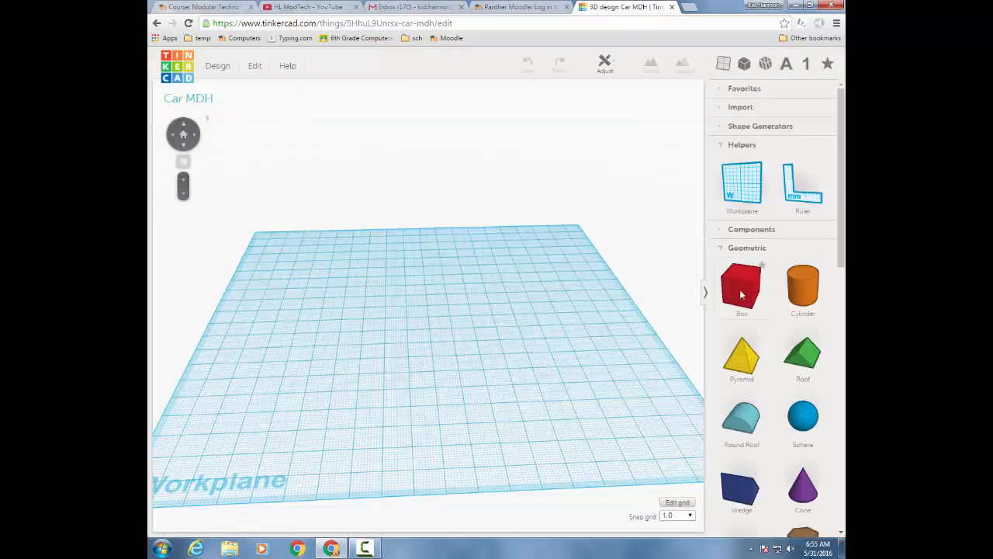
# Place a red box from Geometric shapes onto the workplane and deselect it.
pyautogui.click(742, 287)
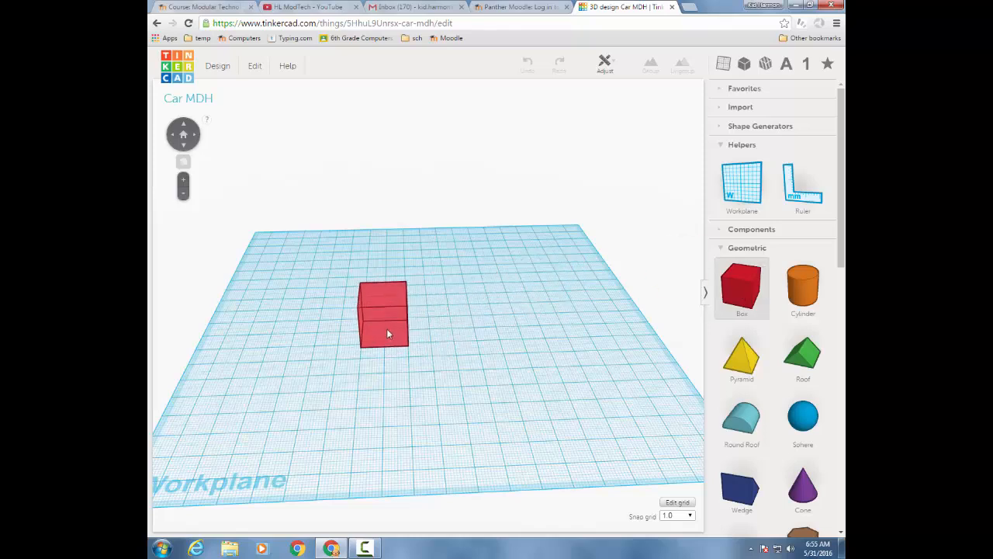
pyautogui.click(388, 318)
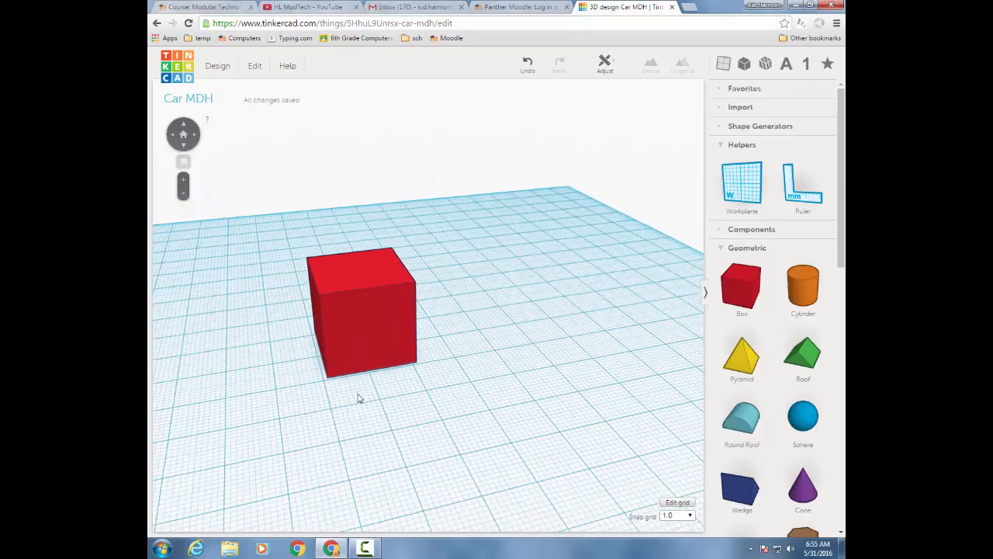
pyautogui.click(360, 311)
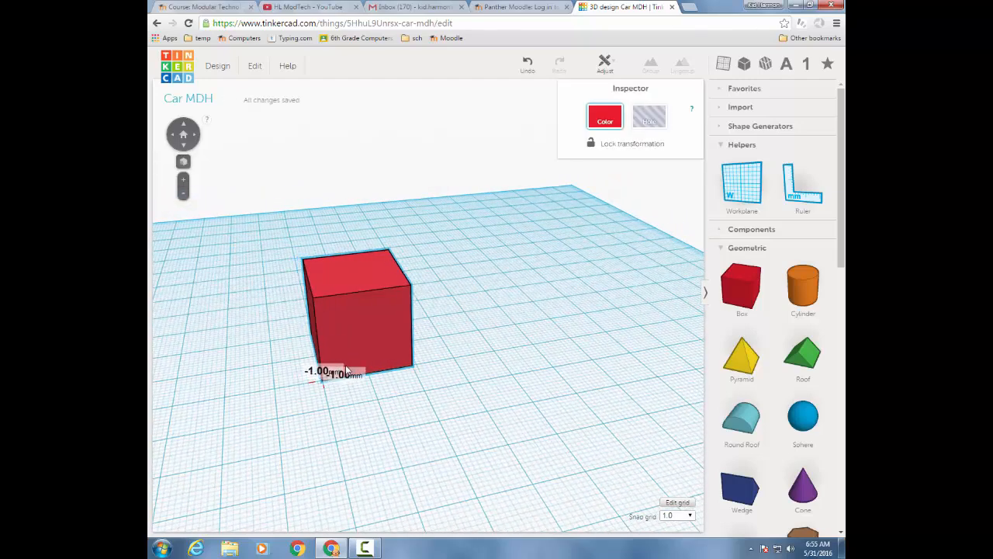
pyautogui.click(334, 396)
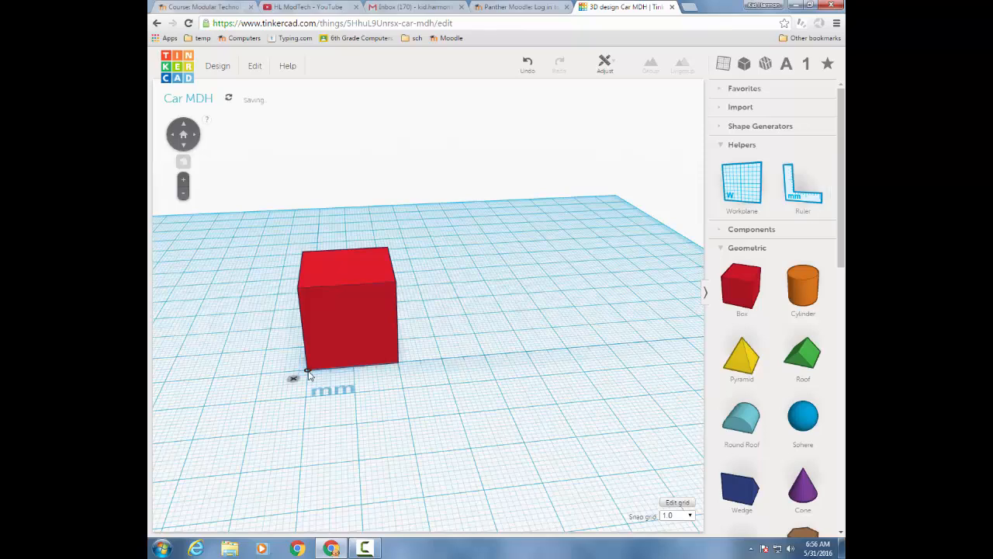
pyautogui.moveTo(369, 329)
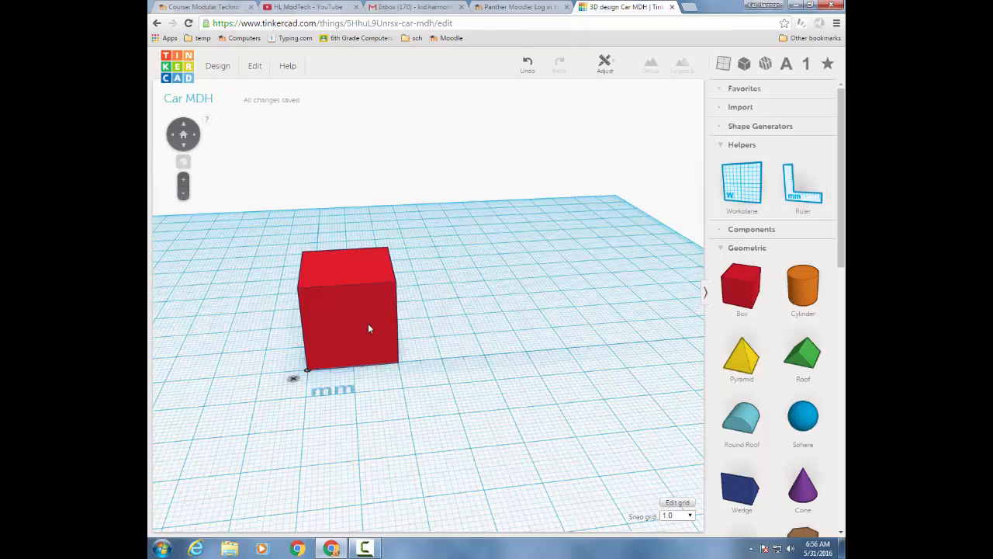
# Resize the red box into a 40 x 25 x 10 slab for the car body.
pyautogui.click(346, 307)
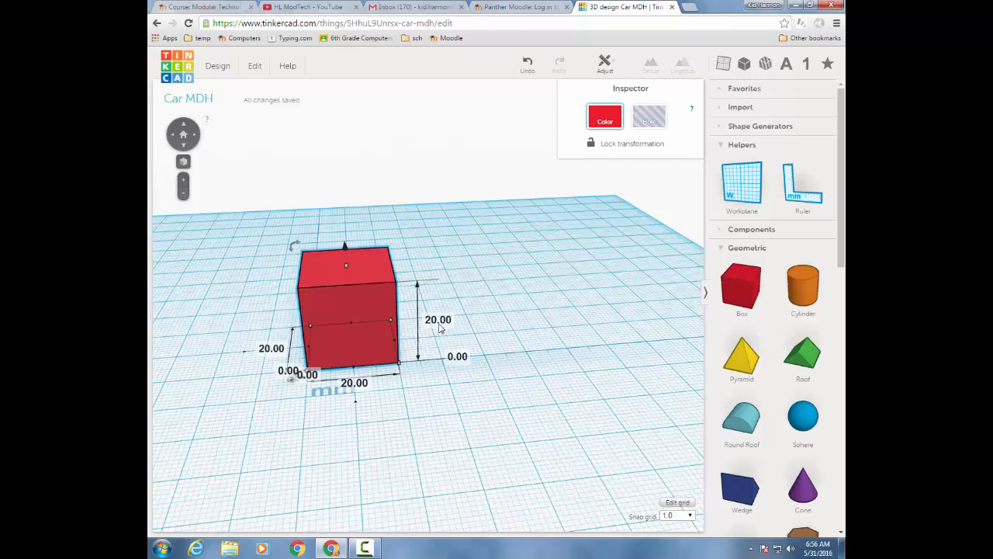
pyautogui.click(438, 320)
pyautogui.write('10')
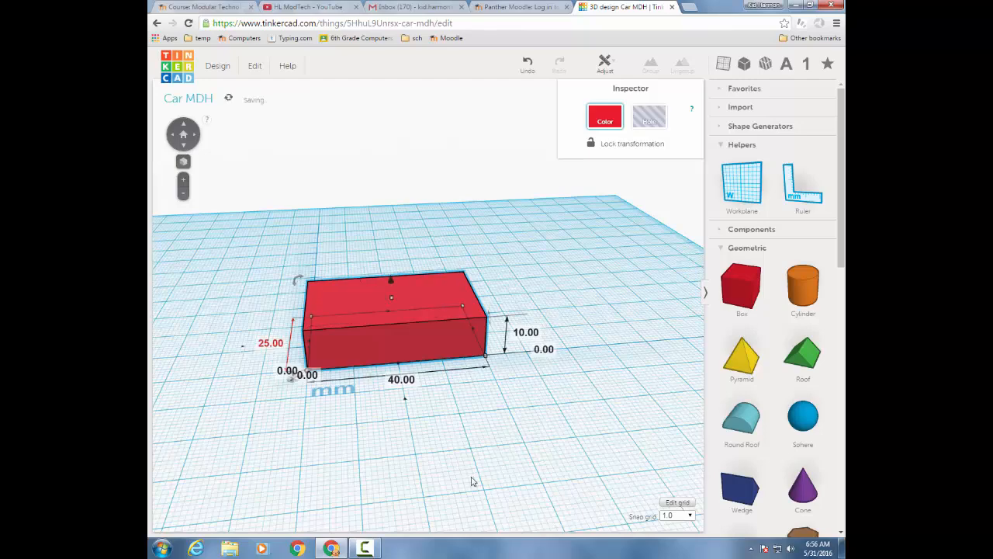
pyautogui.moveTo(474, 481); pyautogui.dragTo(431, 377)
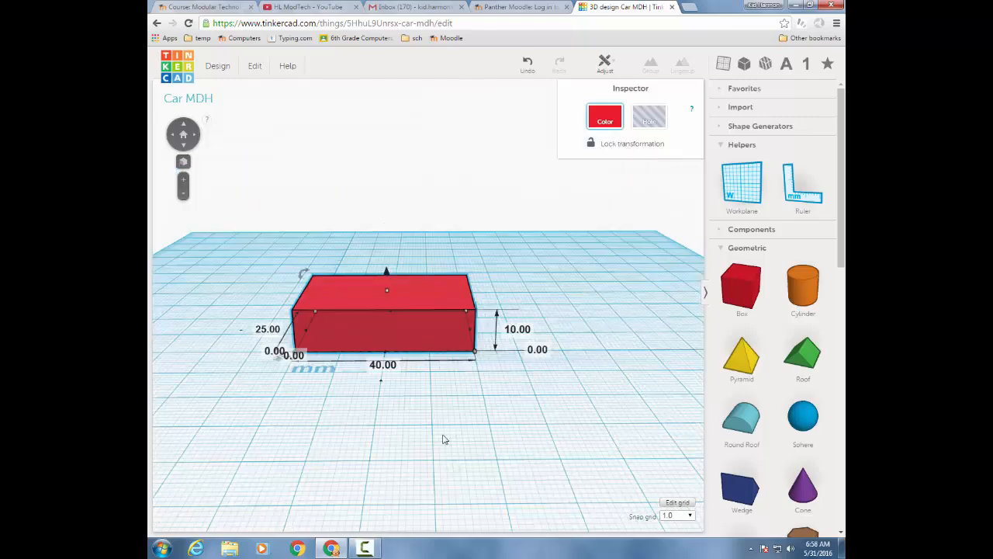
pyautogui.moveTo(737, 186)
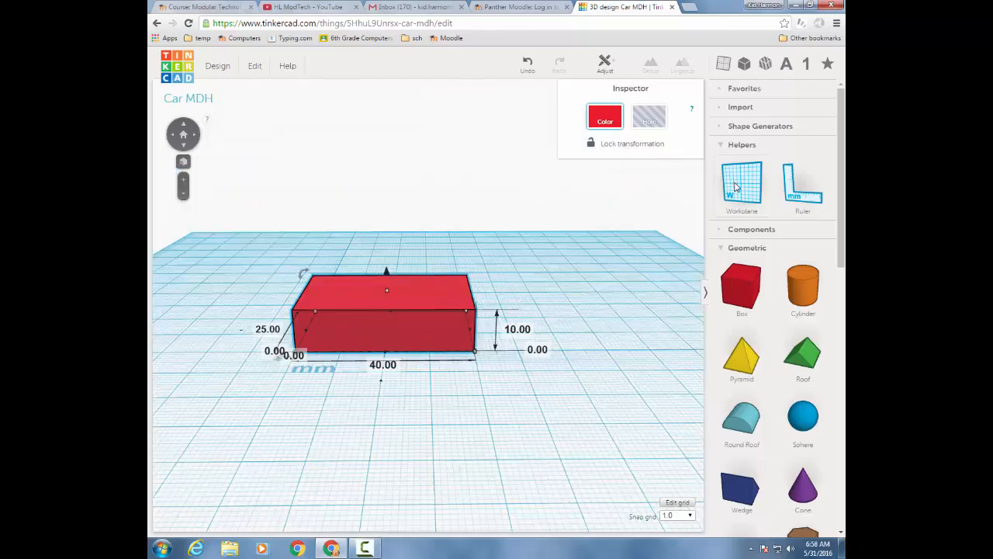
# Place the Workplane helper on the slab's top face for the next box.
pyautogui.click(742, 185)
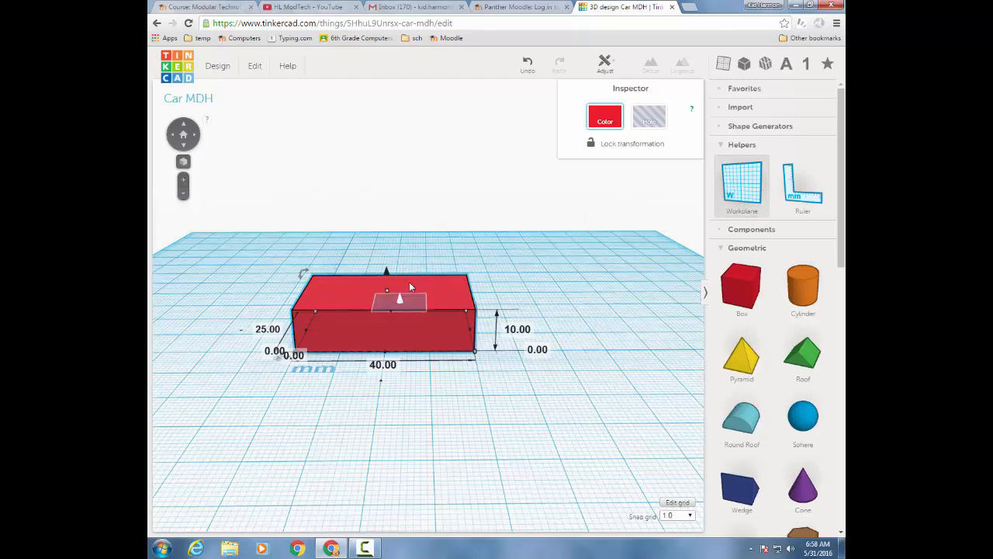
pyautogui.click(333, 402)
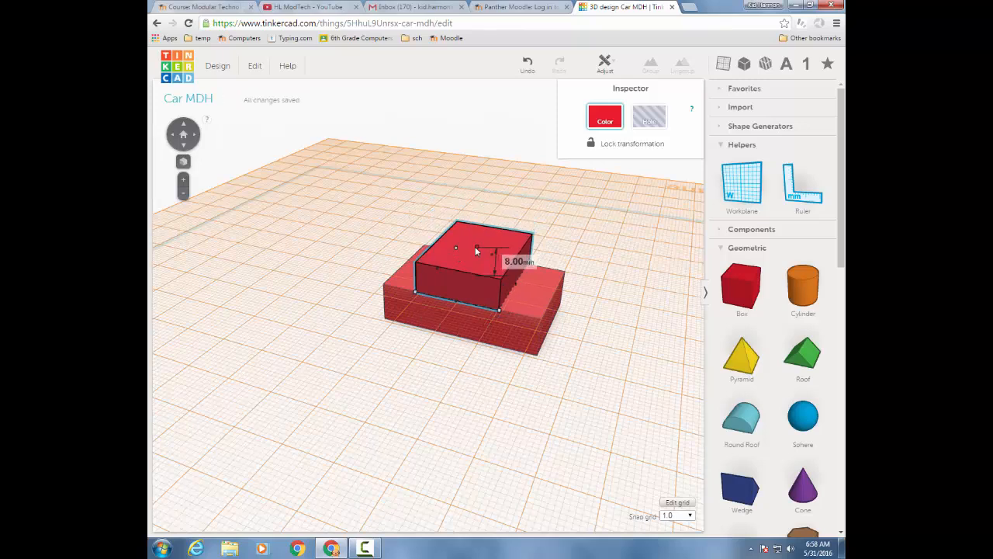
# Lower the upper red box and size the blue wedge windshield beside it.
pyautogui.moveTo(476, 251); pyautogui.dragTo(400, 277)
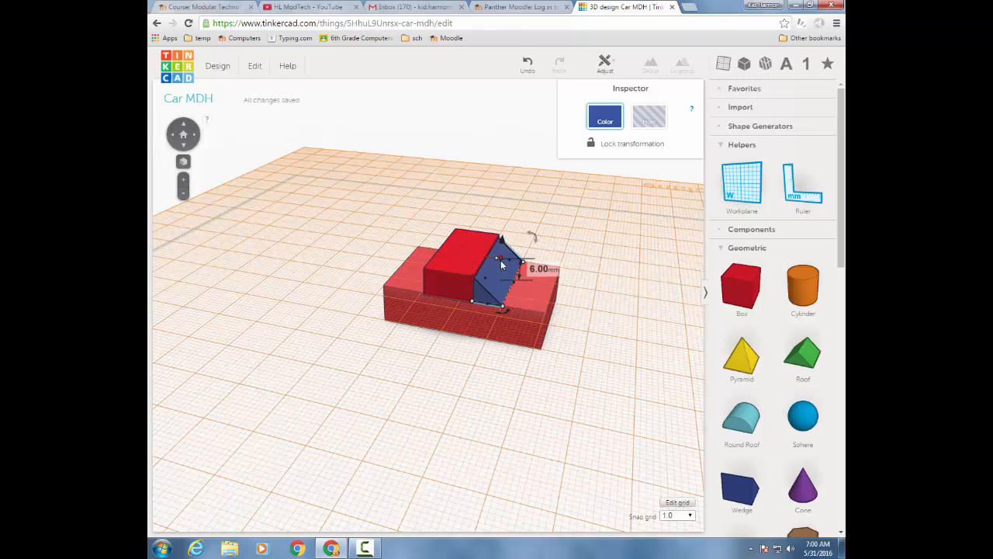
pyautogui.moveTo(515, 256); pyautogui.dragTo(505, 249)
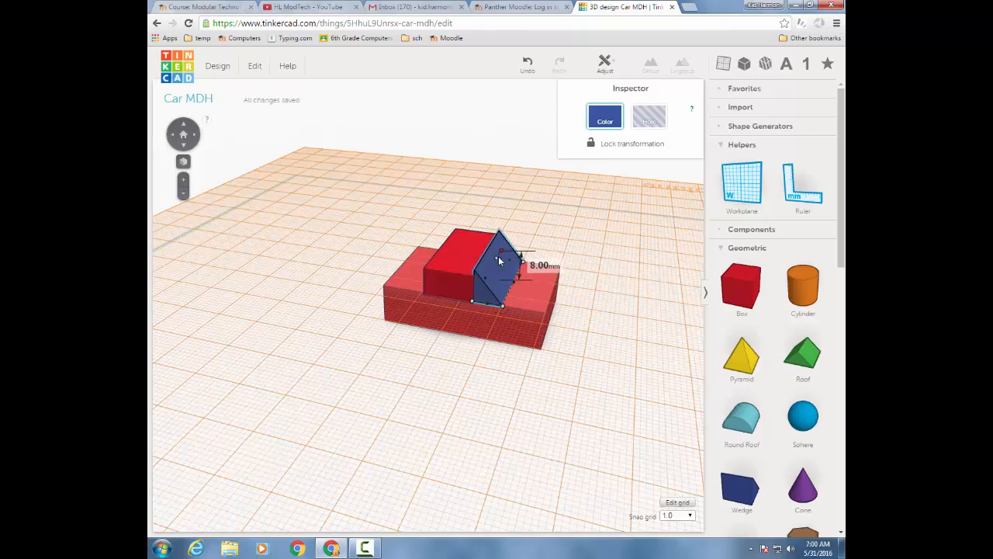
# Rotate the blue wedge to the opposite slope and slide it against the cabin box.
pyautogui.click(254, 65)
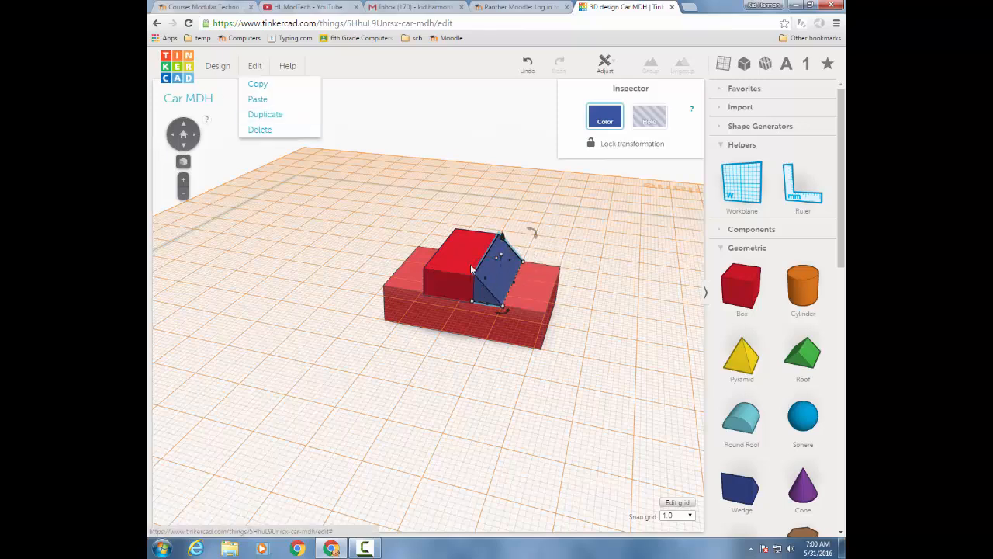
pyautogui.moveTo(265, 115)
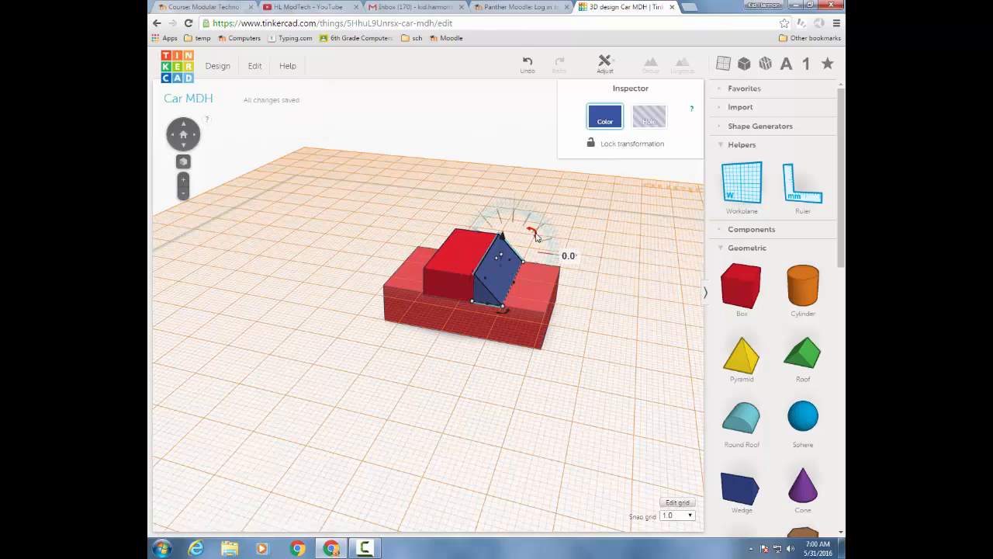
pyautogui.moveTo(530, 232); pyautogui.dragTo(582, 294)
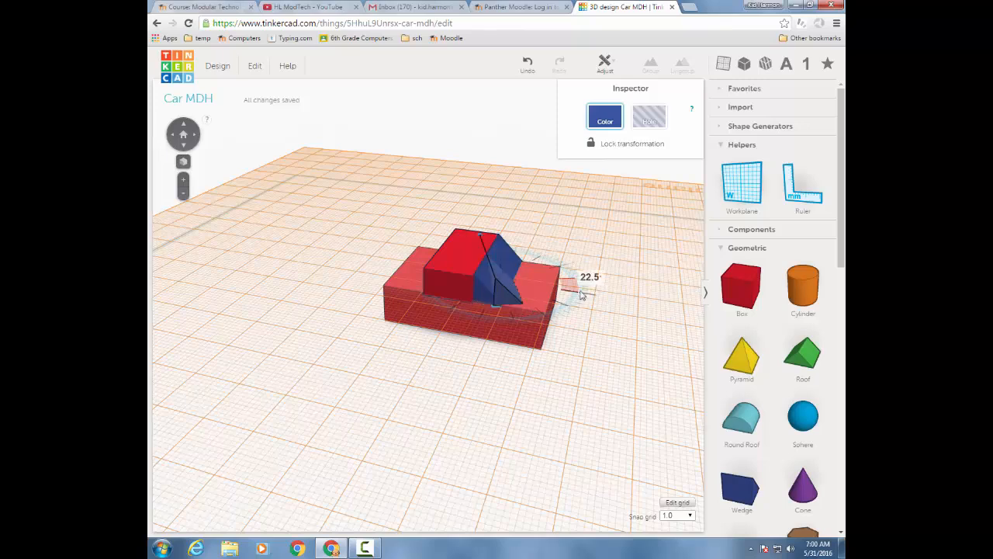
pyautogui.moveTo(577, 295); pyautogui.dragTo(540, 248)
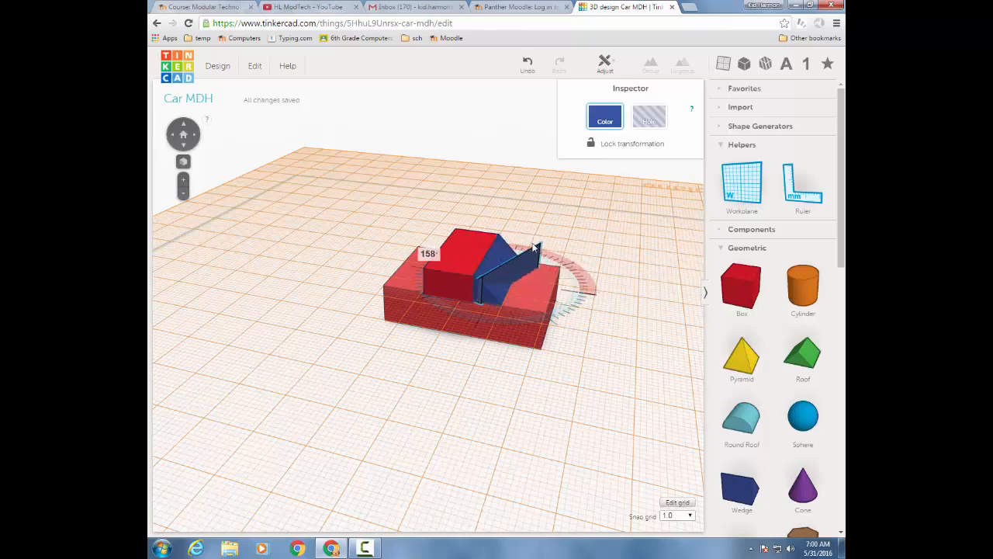
pyautogui.moveTo(535, 248); pyautogui.dragTo(500, 245)
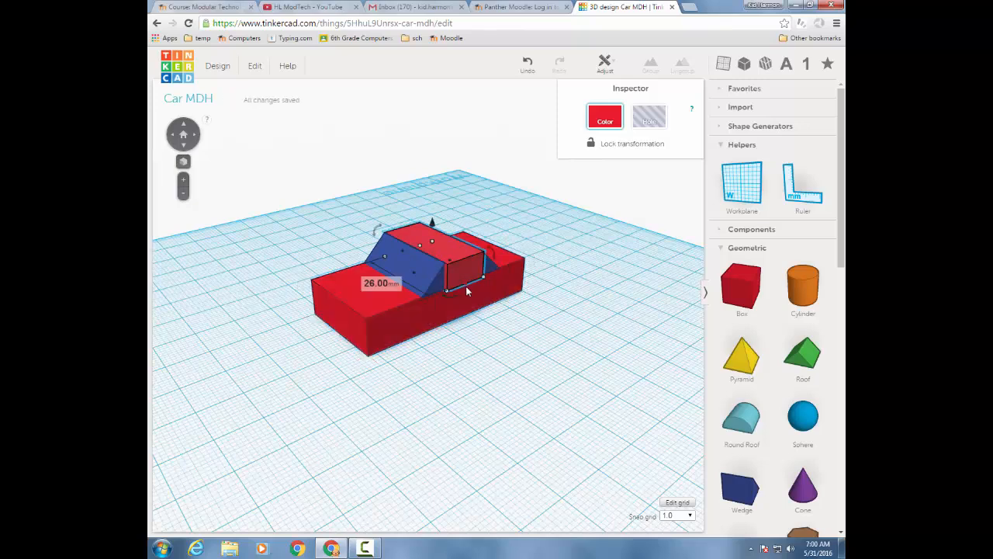
pyautogui.moveTo(450, 288); pyautogui.dragTo(450, 292)
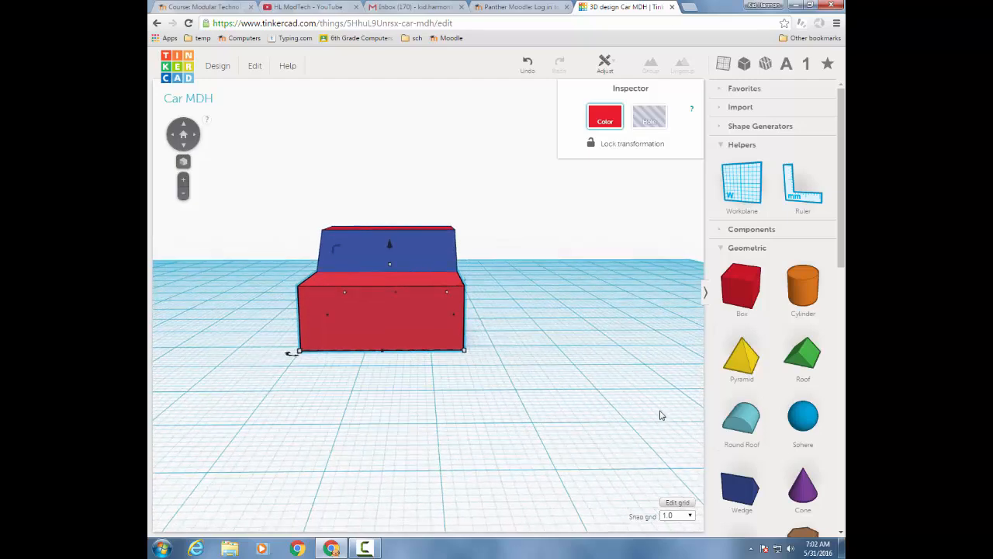
# Add a 5 mm orange cylinder and lower it onto the front of the car body as a headlight.
pyautogui.click(395, 307)
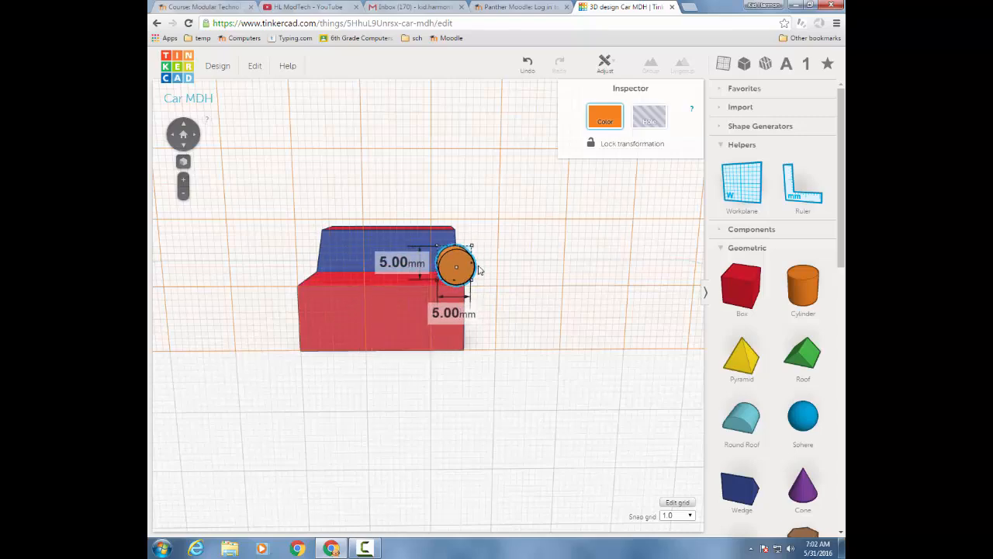
pyautogui.moveTo(456, 267); pyautogui.dragTo(448, 256)
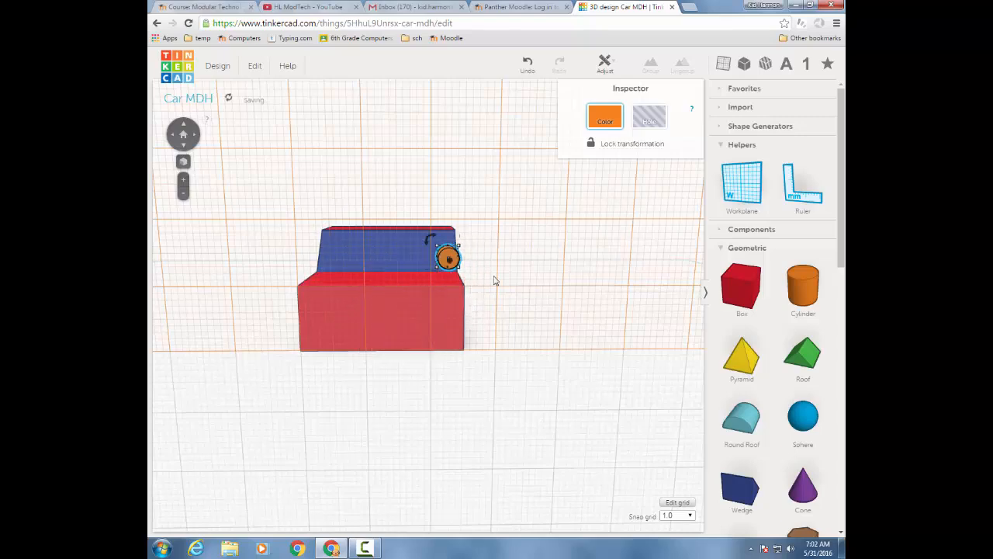
pyautogui.moveTo(496, 280); pyautogui.dragTo(473, 313)
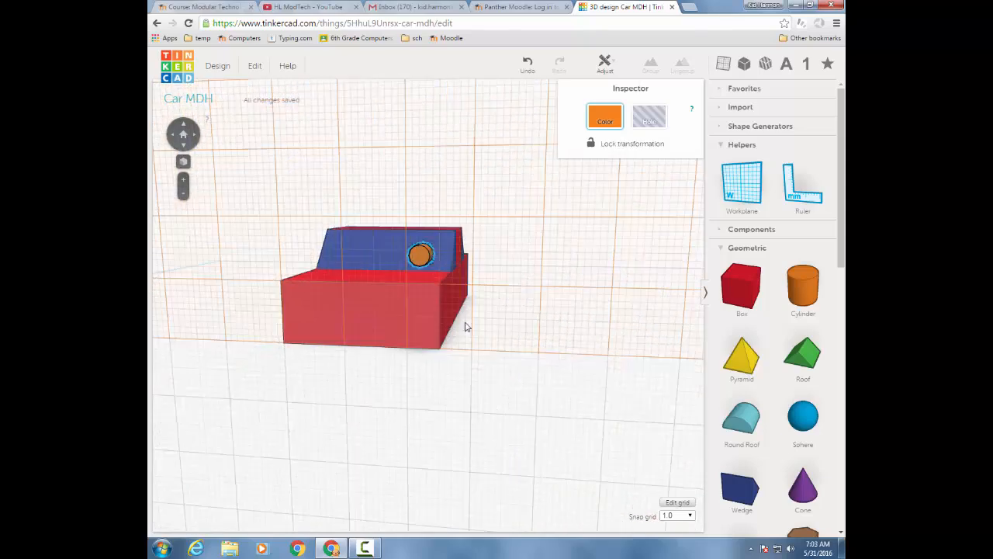
pyautogui.moveTo(422, 255); pyautogui.dragTo(419, 283)
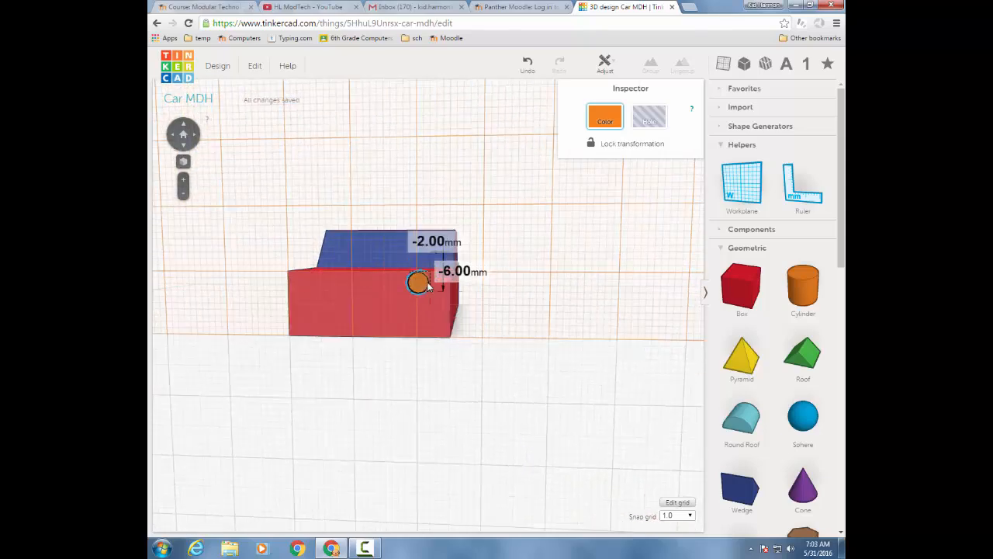
pyautogui.moveTo(427, 287); pyautogui.dragTo(338, 341)
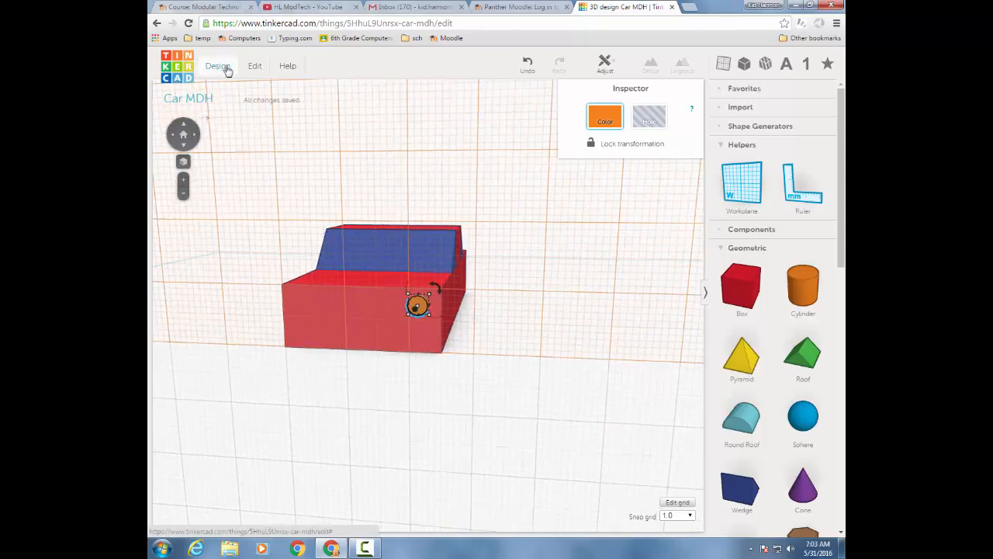
# Duplicate the orange headlight and move the copy to the other side of the front.
pyautogui.click(255, 65)
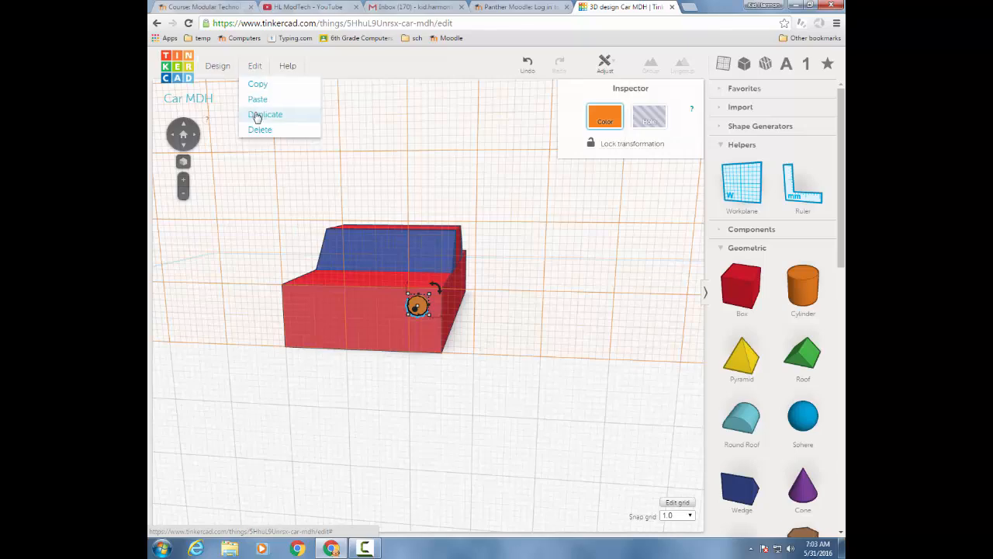
pyautogui.click(265, 115)
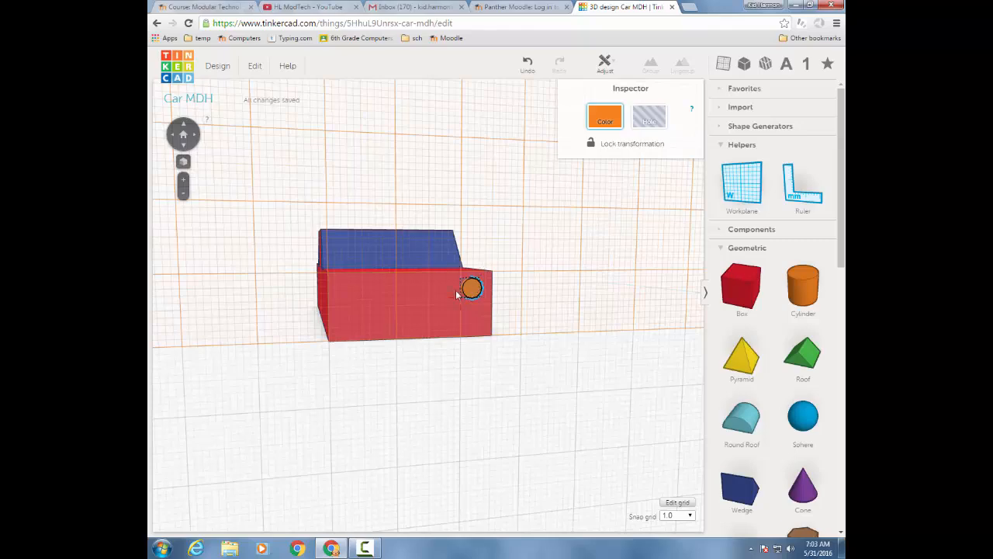
pyautogui.moveTo(472, 290); pyautogui.dragTo(345, 292)
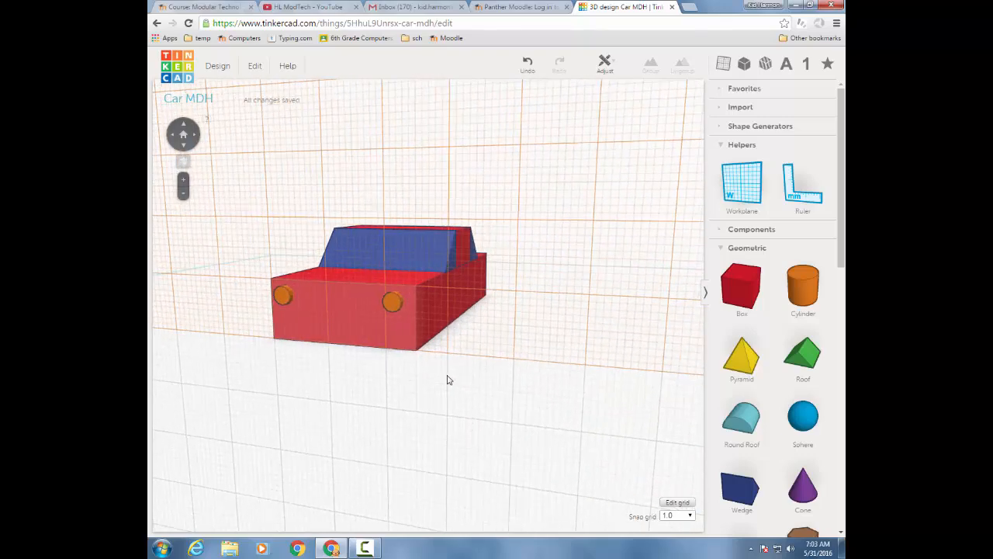
pyautogui.moveTo(387, 403)
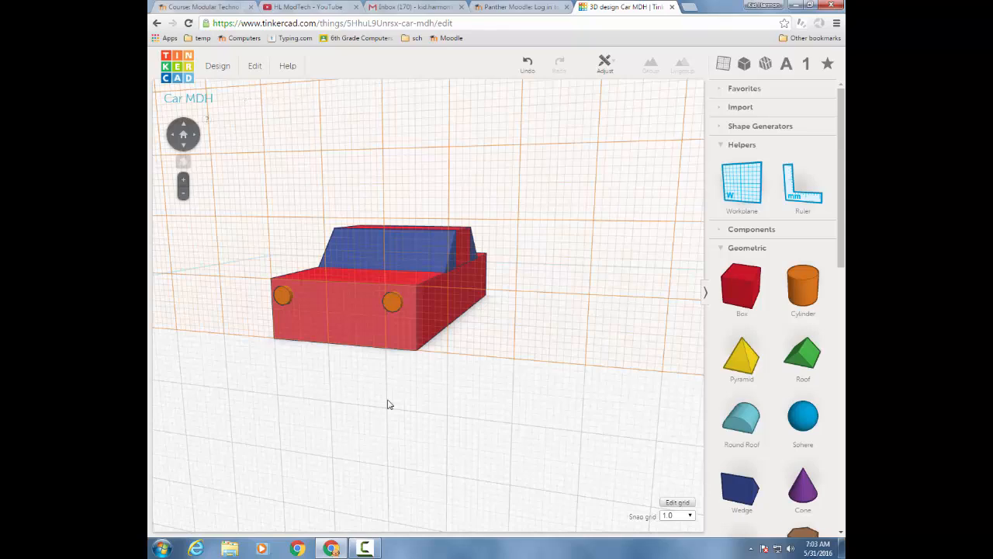
pyautogui.moveTo(375, 367)
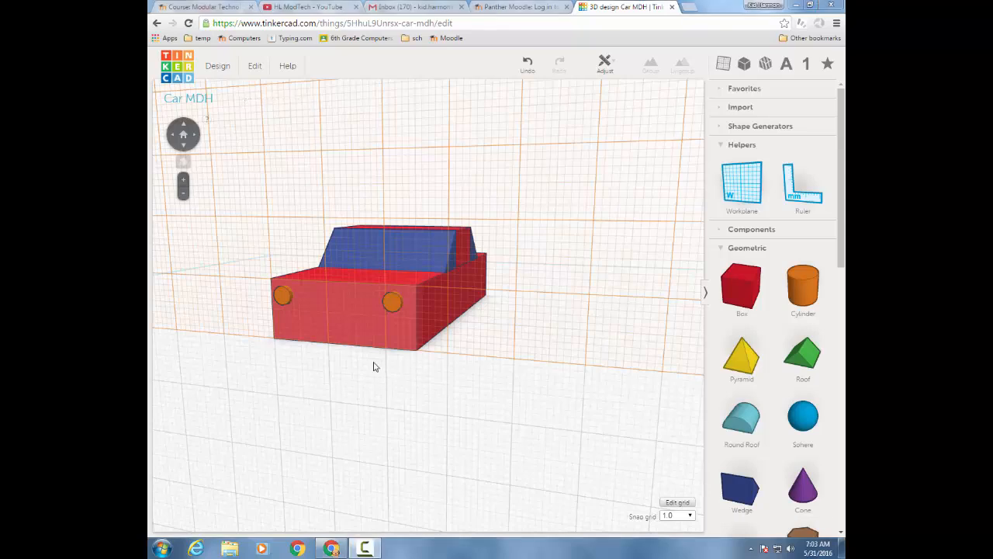
pyautogui.moveTo(742, 419)
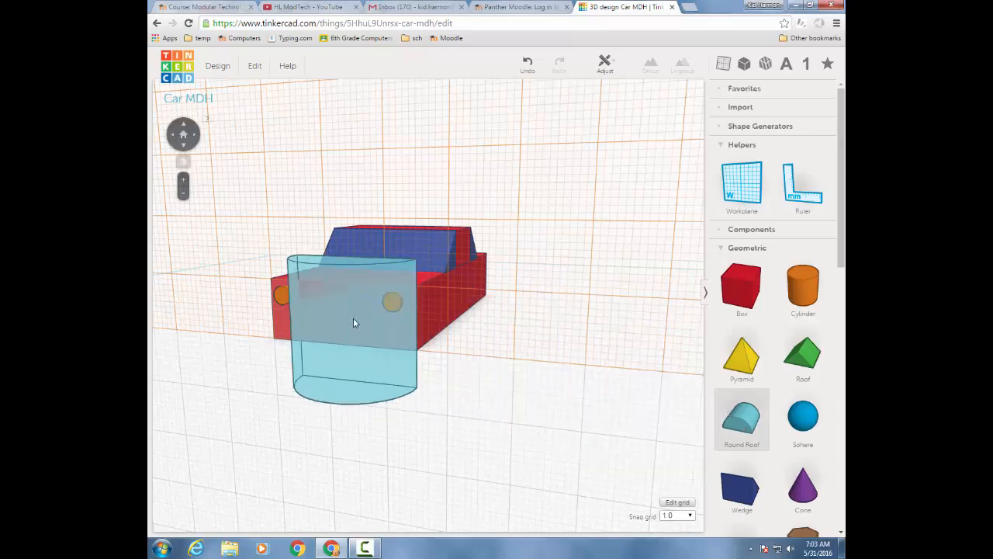
# Place a Round Roof shape, tip it onto its side and slide it against the car front as a bumper.
pyautogui.click(345, 321)
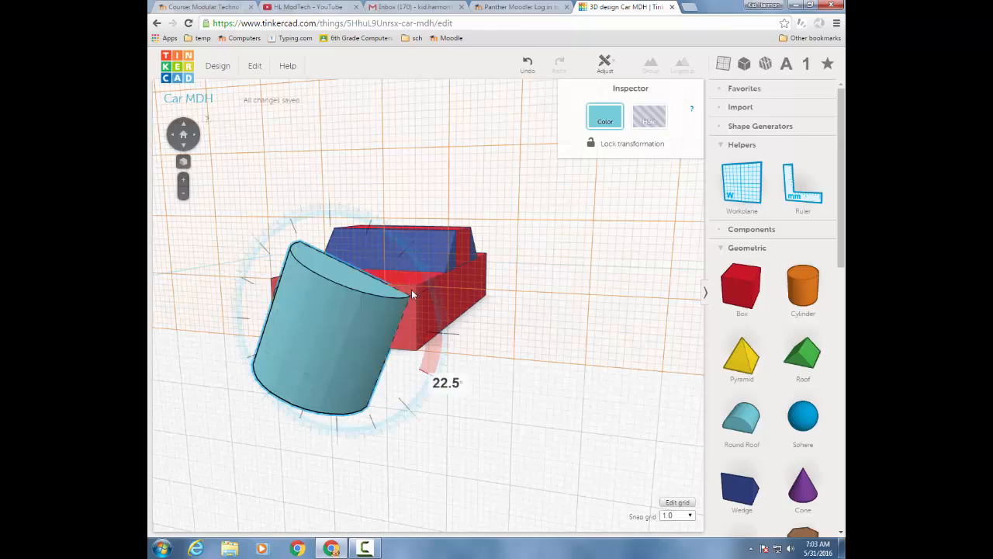
pyautogui.moveTo(411, 294); pyautogui.dragTo(432, 334)
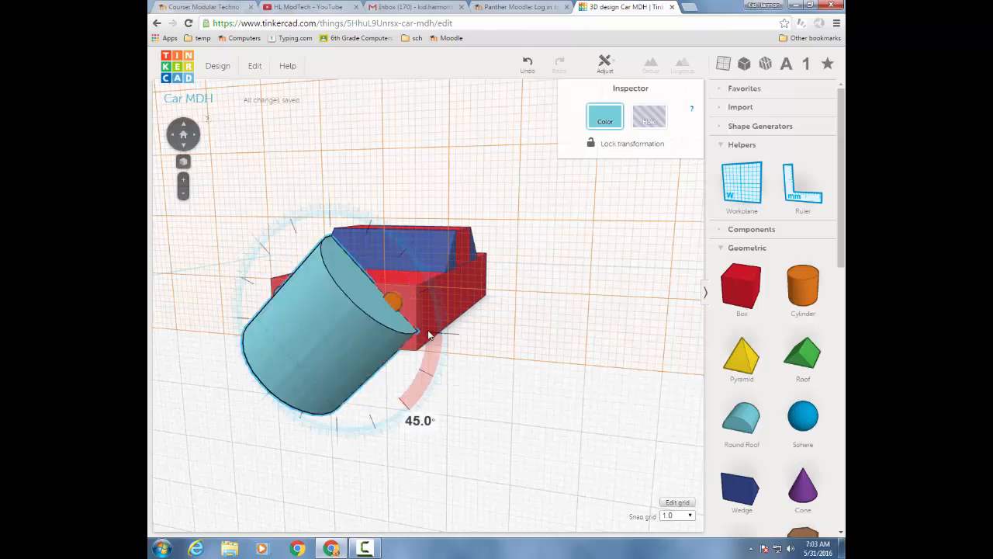
pyautogui.moveTo(427, 334); pyautogui.dragTo(369, 426)
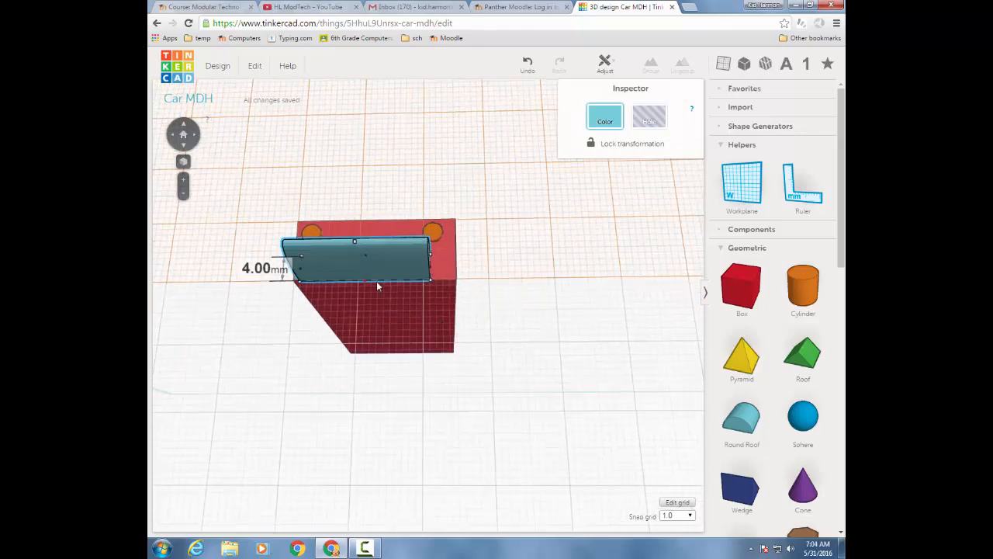
pyautogui.moveTo(380, 287); pyautogui.dragTo(349, 301)
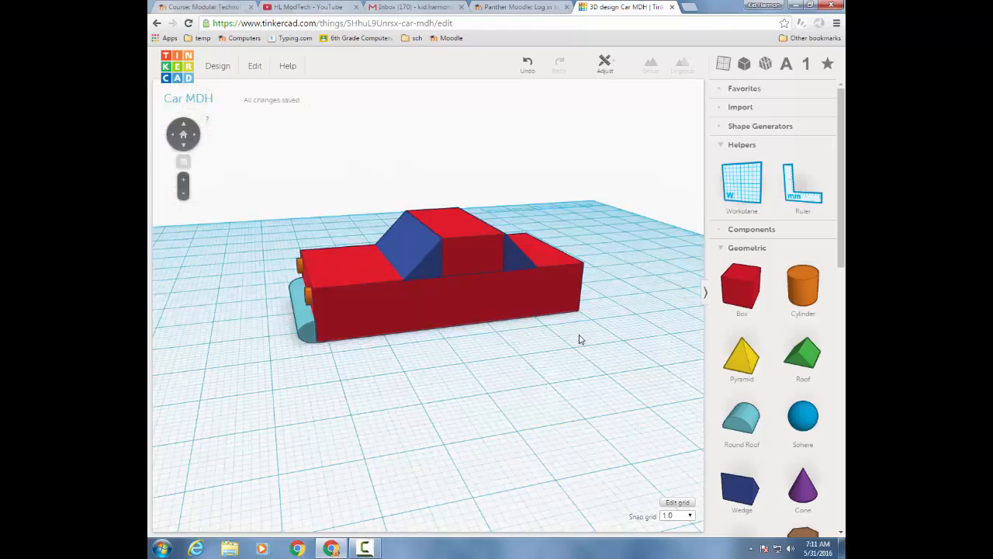
# Place an orange cylinder, turn it 90° onto its edge, and set it against the car's front side as a wheel.
pyautogui.moveTo(582, 341); pyautogui.dragTo(419, 335)
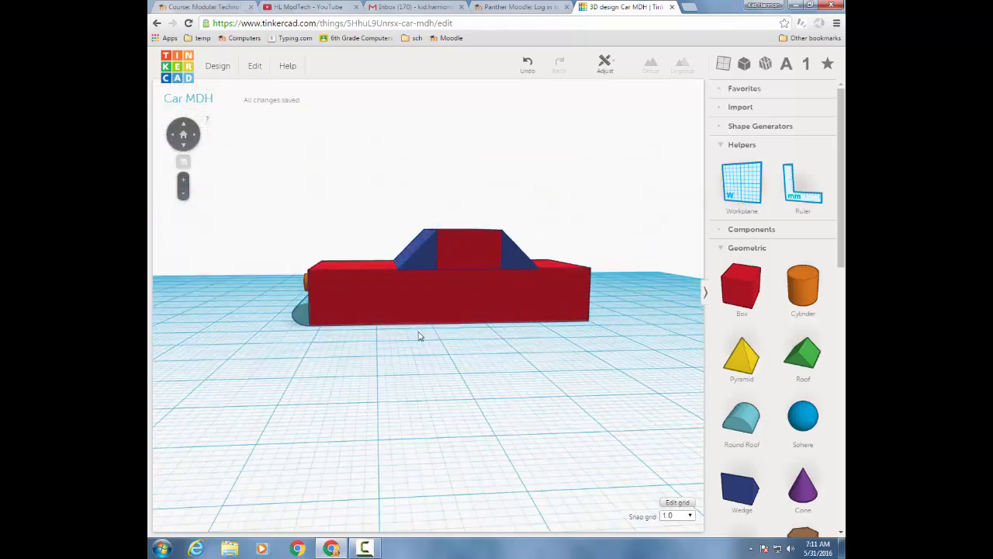
pyautogui.moveTo(419, 335); pyautogui.dragTo(664, 360)
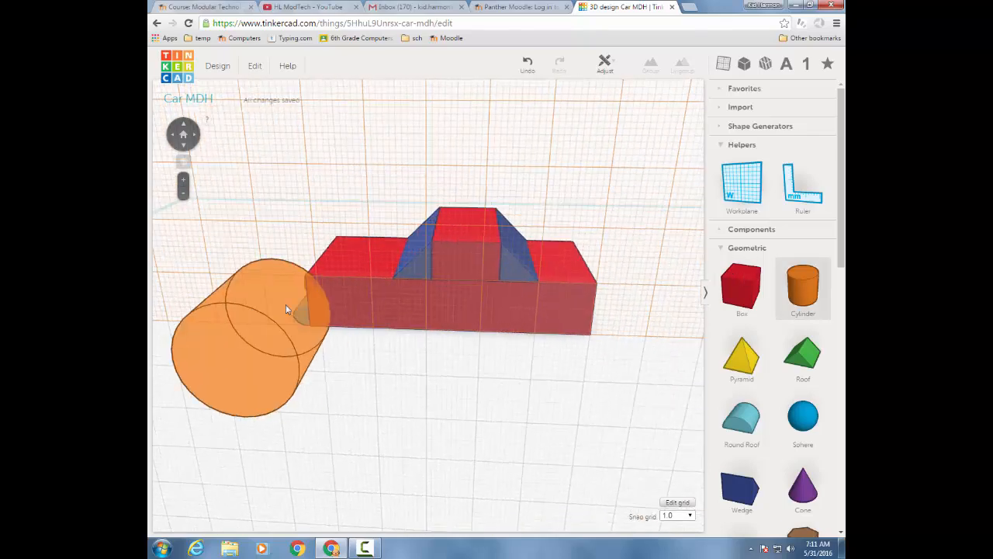
pyautogui.click(272, 326)
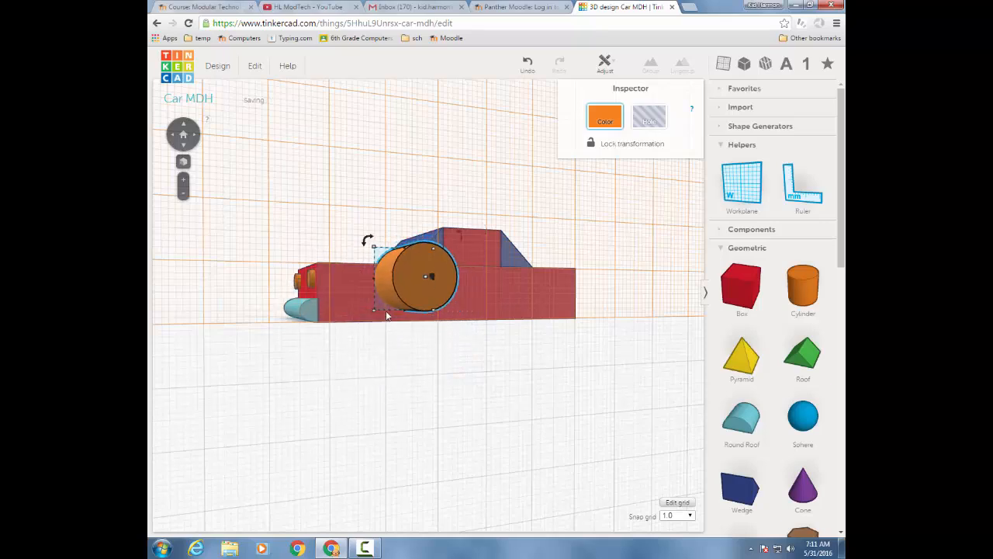
pyautogui.moveTo(428, 276); pyautogui.dragTo(380, 326)
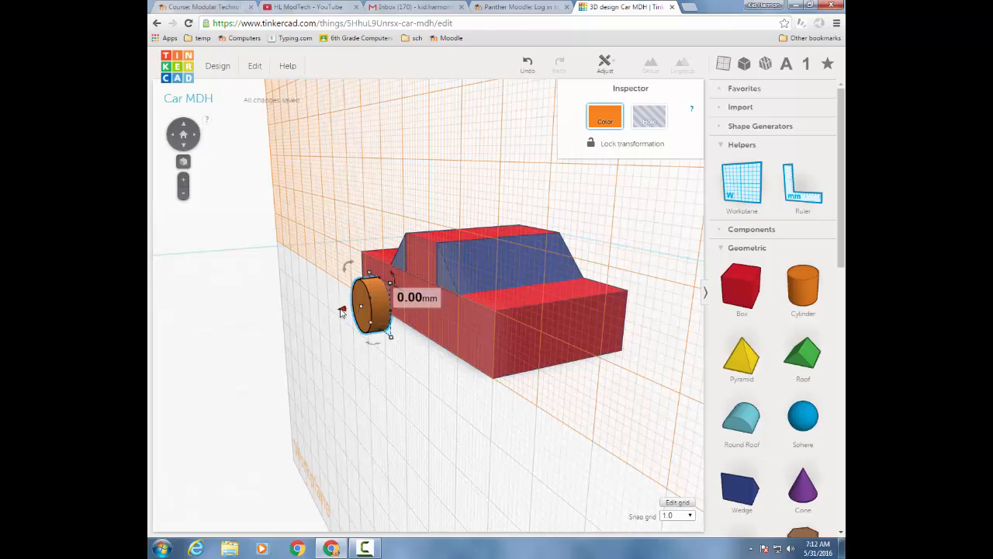
pyautogui.moveTo(373, 307); pyautogui.dragTo(370, 298)
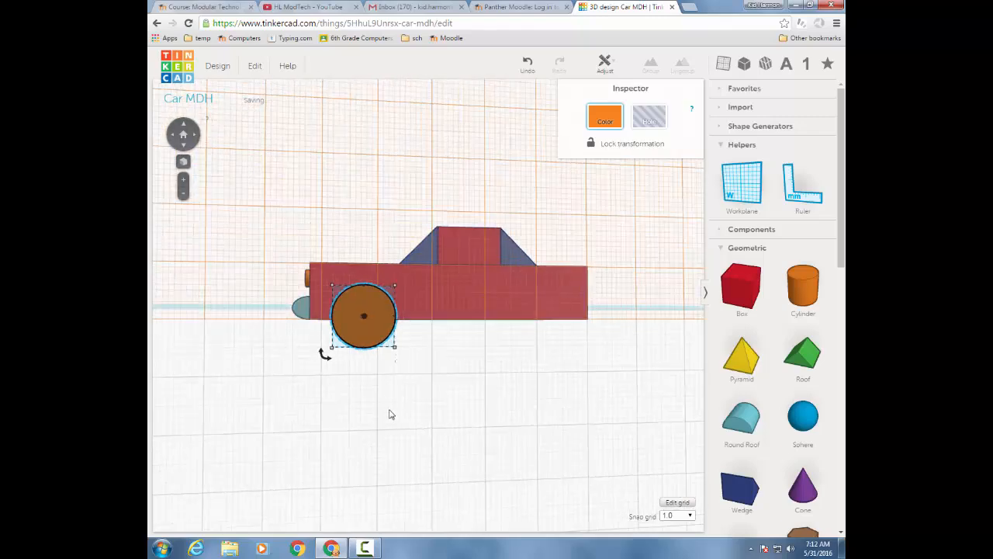
# Copy the front wheel and set the duplicate 28 mm toward the rear on the same side.
pyautogui.click(255, 65)
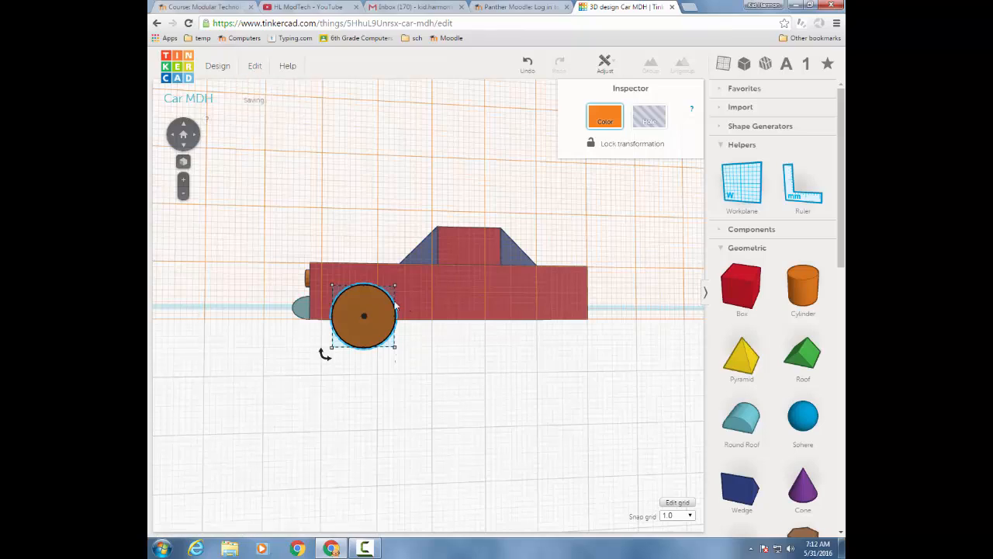
pyautogui.moveTo(363, 316); pyautogui.dragTo(515, 319)
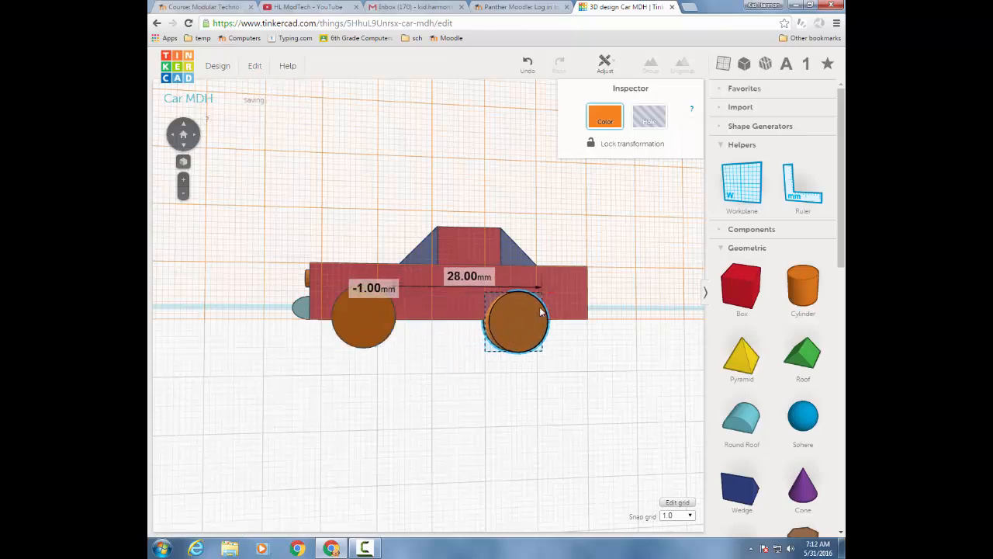
pyautogui.moveTo(515, 319); pyautogui.dragTo(546, 320)
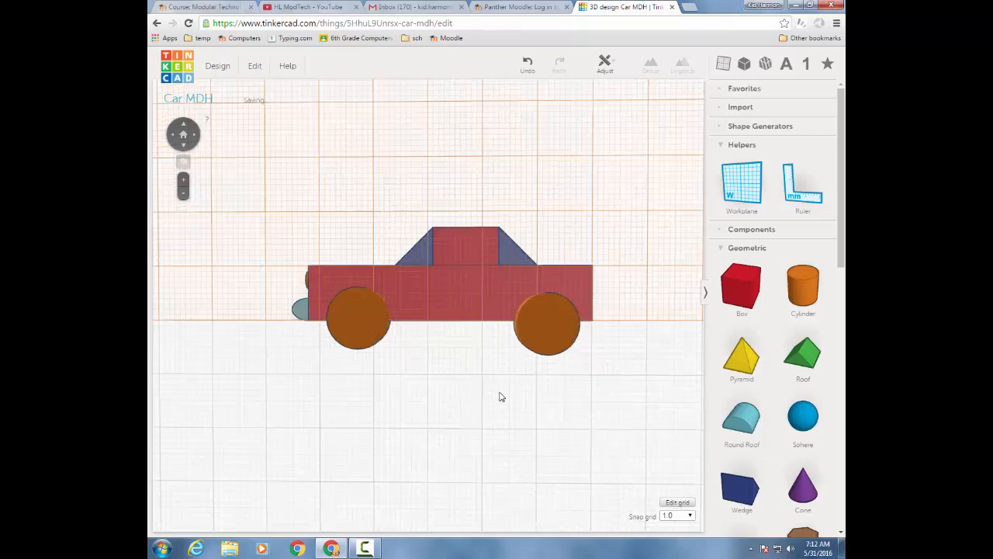
pyautogui.click(546, 322)
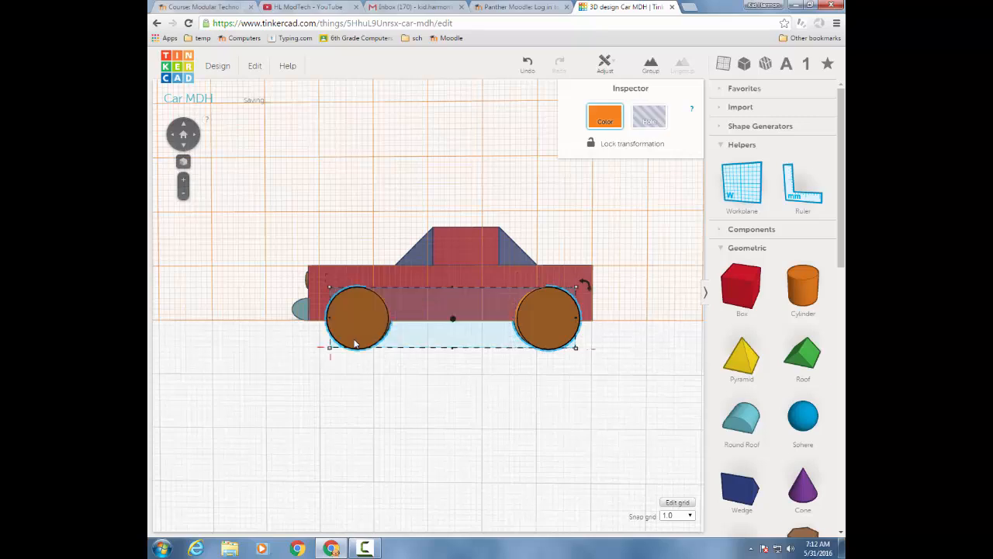
# Select both wheels for duplication to the far side and check the wheels from below.
pyautogui.click(650, 63)
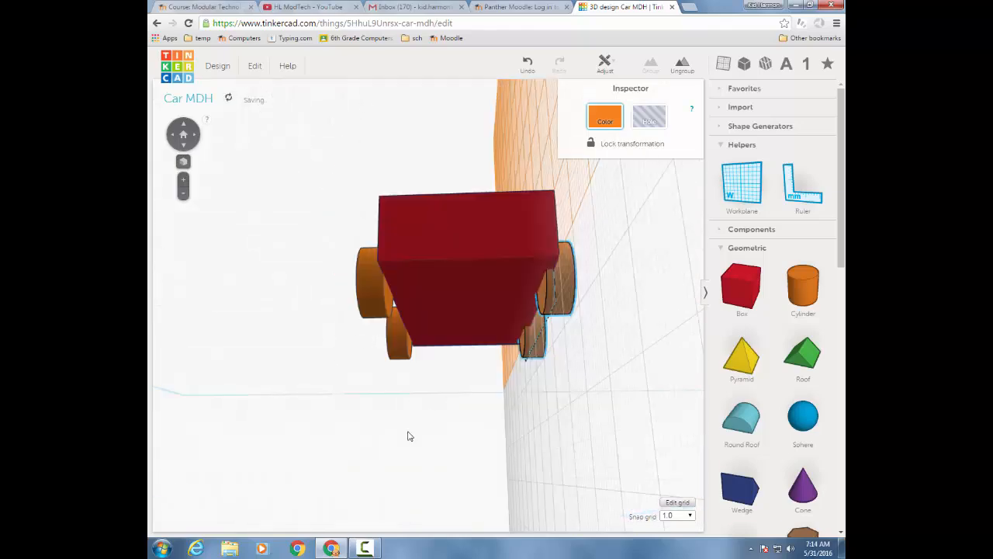
pyautogui.moveTo(410, 434); pyautogui.dragTo(284, 318)
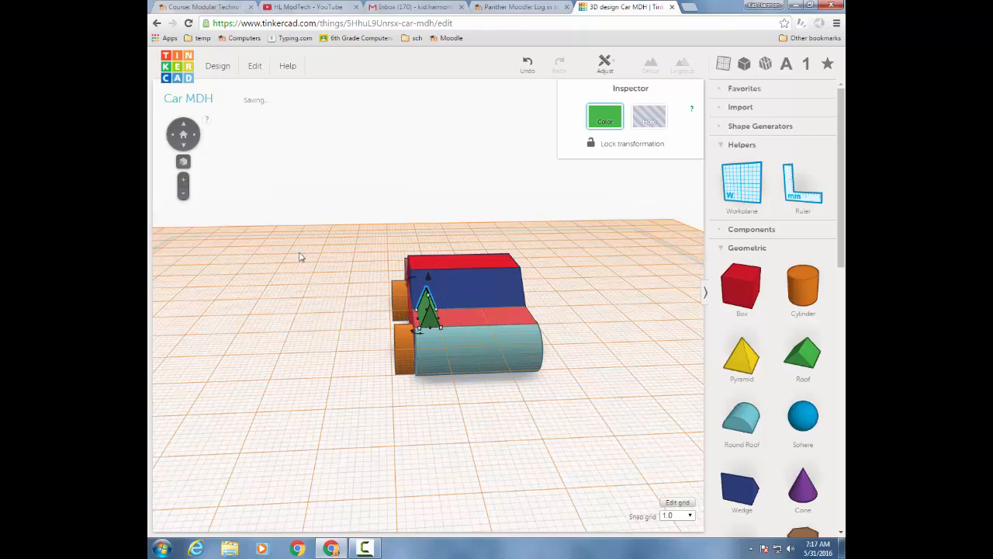
# Select the green front decoration and scale it down to 11 mm.
pyautogui.click(303, 326)
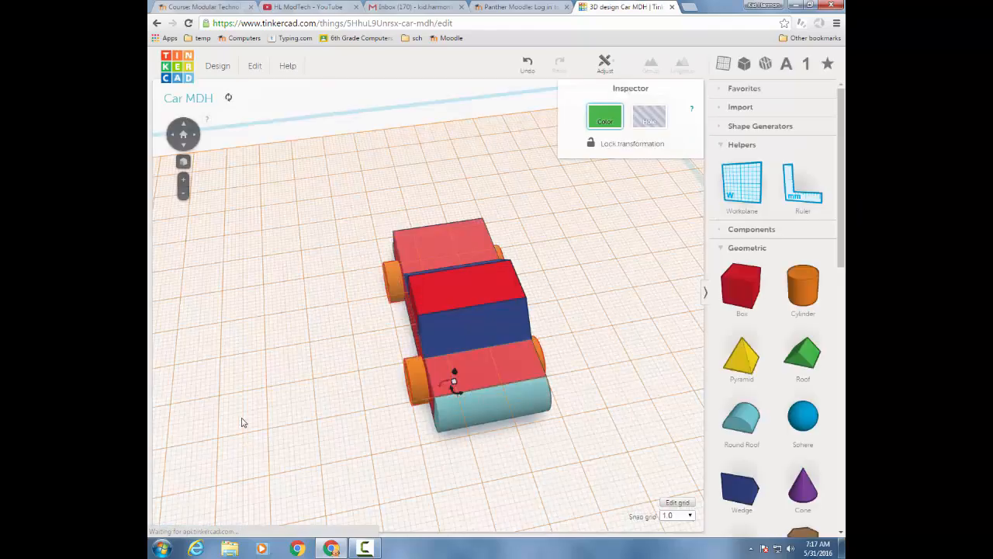
pyautogui.moveTo(455, 380); pyautogui.dragTo(317, 401)
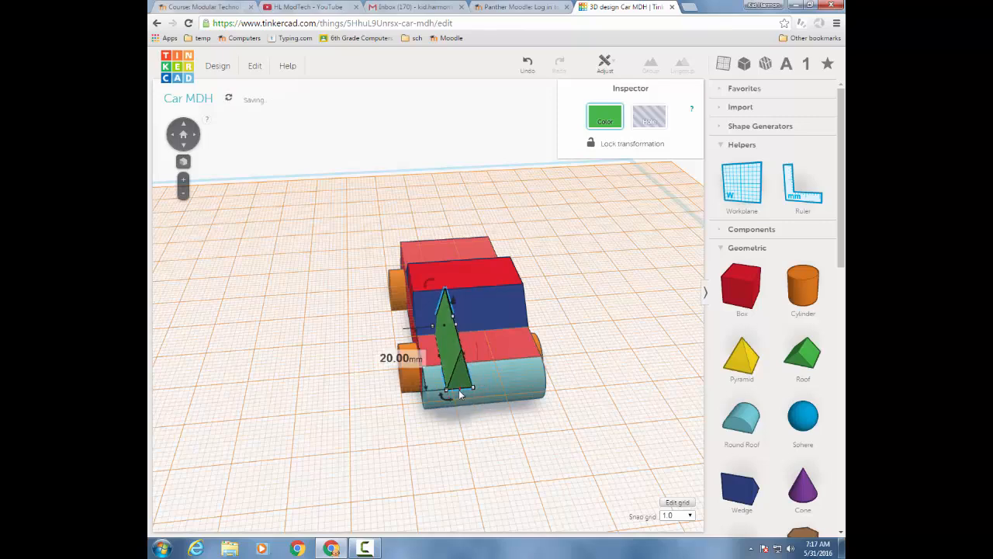
pyautogui.moveTo(458, 388); pyautogui.dragTo(454, 365)
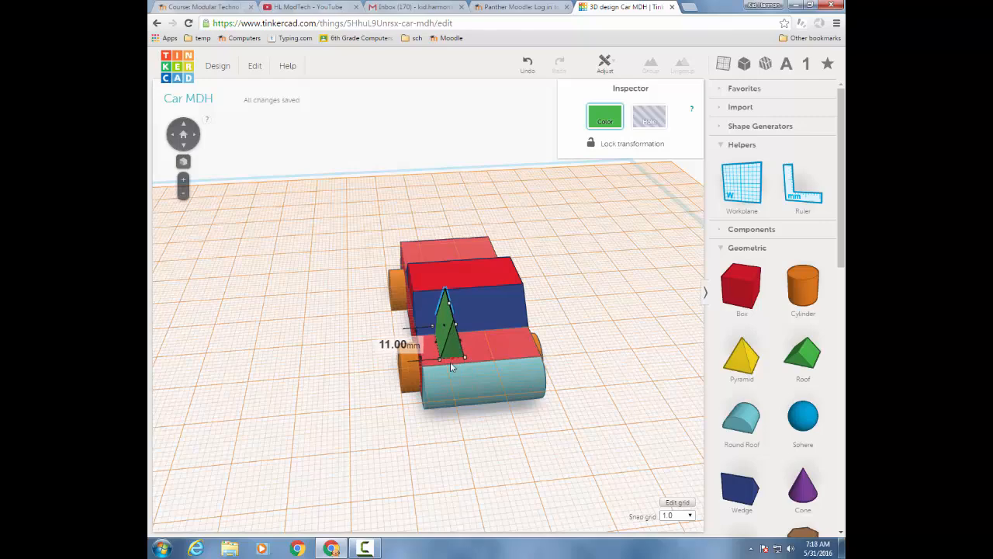